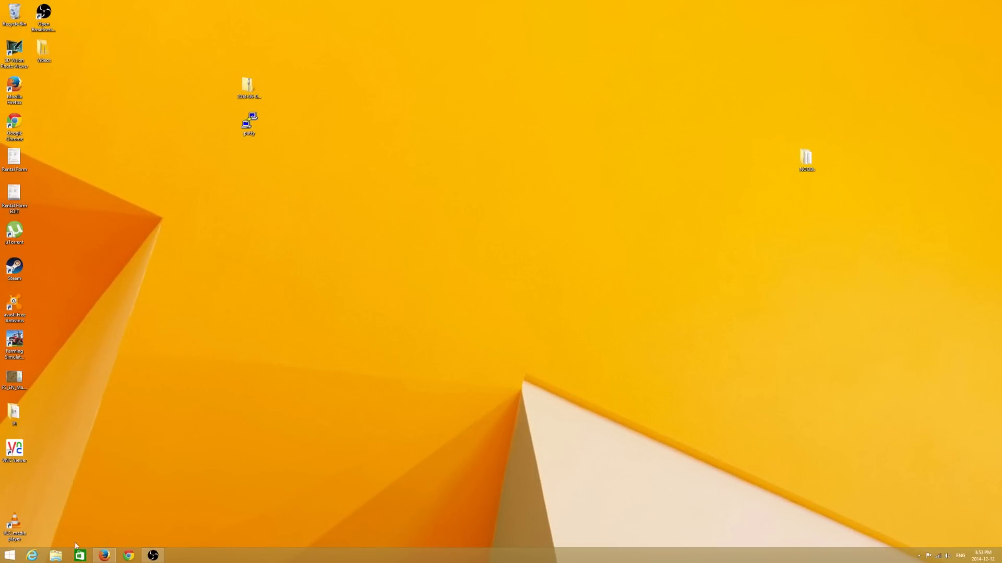
Step: Review the PuTTY and Win32 Disk Imager download pages in the web browser
left_click(104, 556)
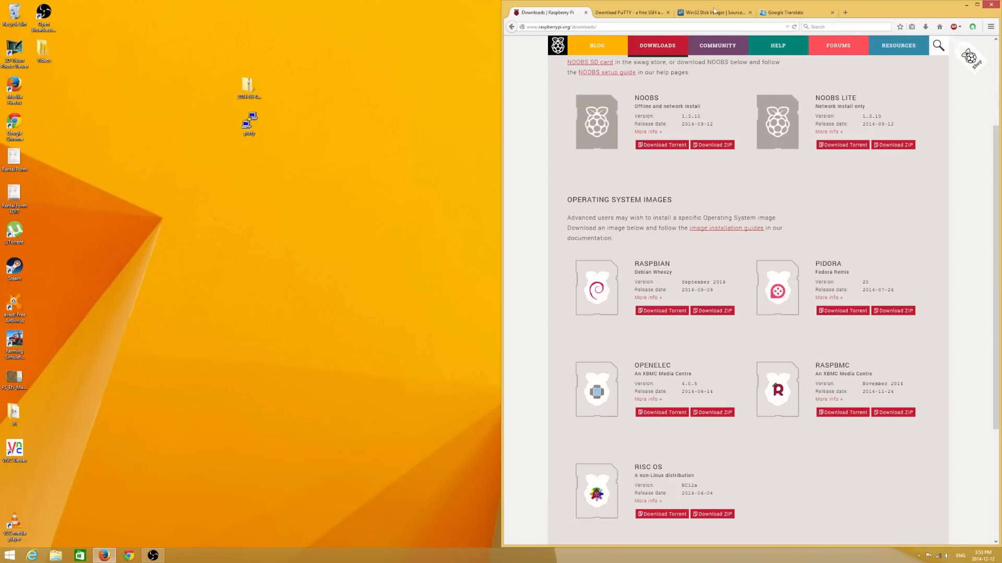
left_click(639, 26)
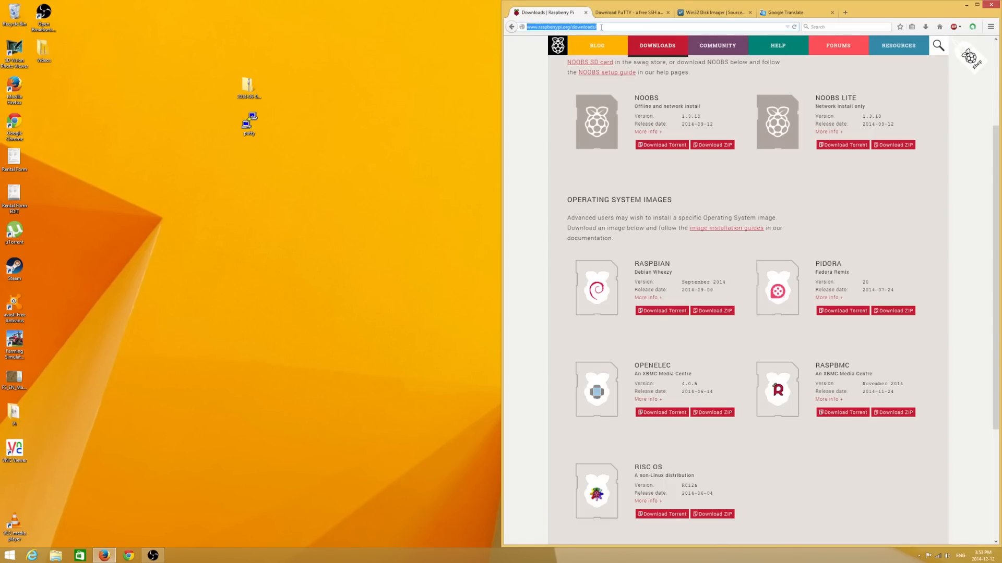
mouse_move(656, 334)
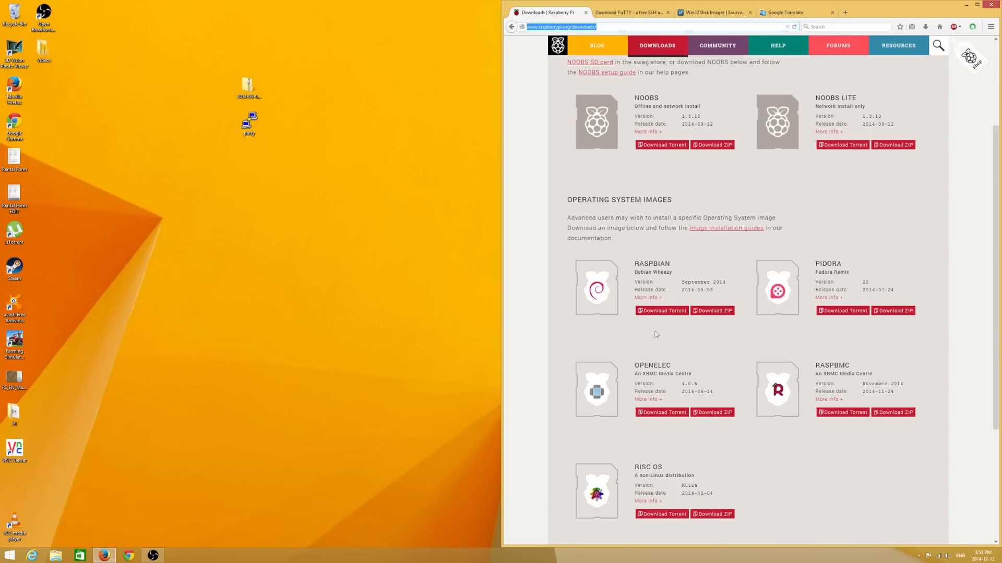
mouse_move(662, 311)
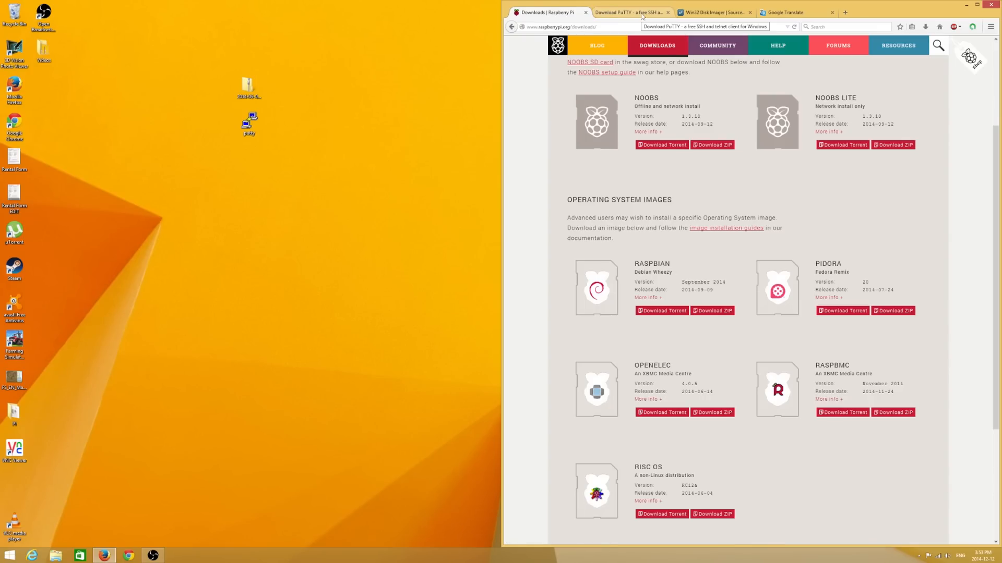
left_click(629, 13)
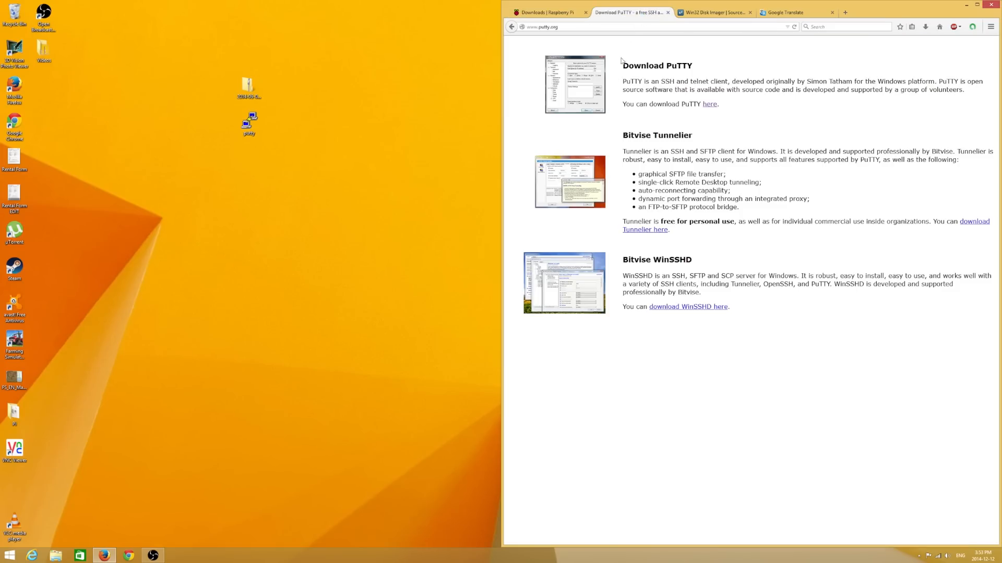
double_click(657, 65)
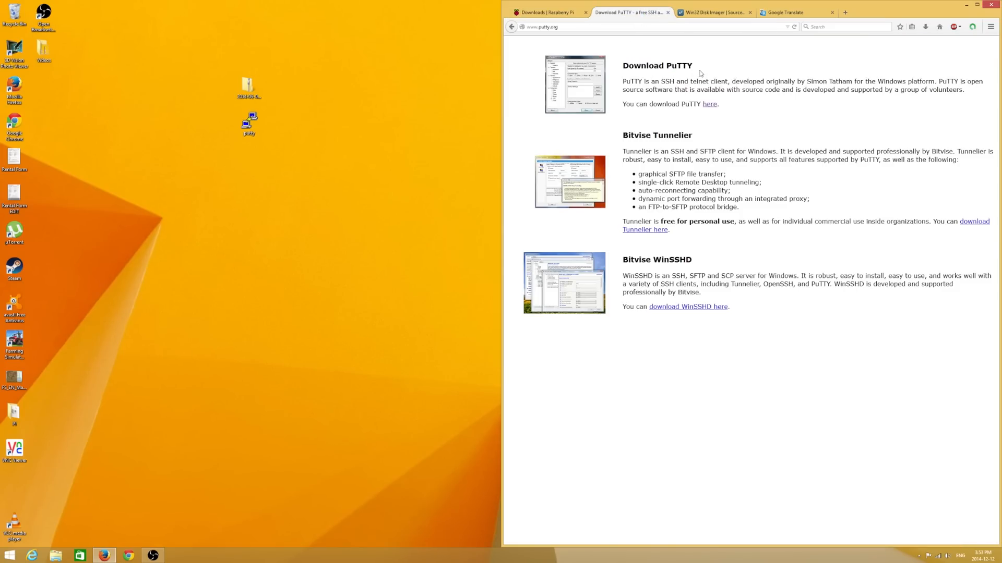
mouse_move(718, 78)
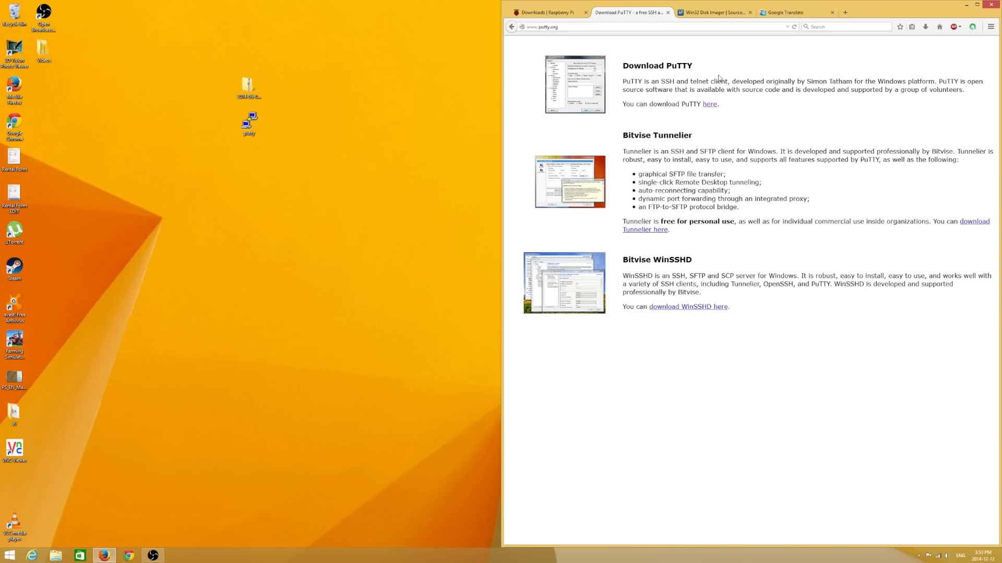
left_click(713, 12)
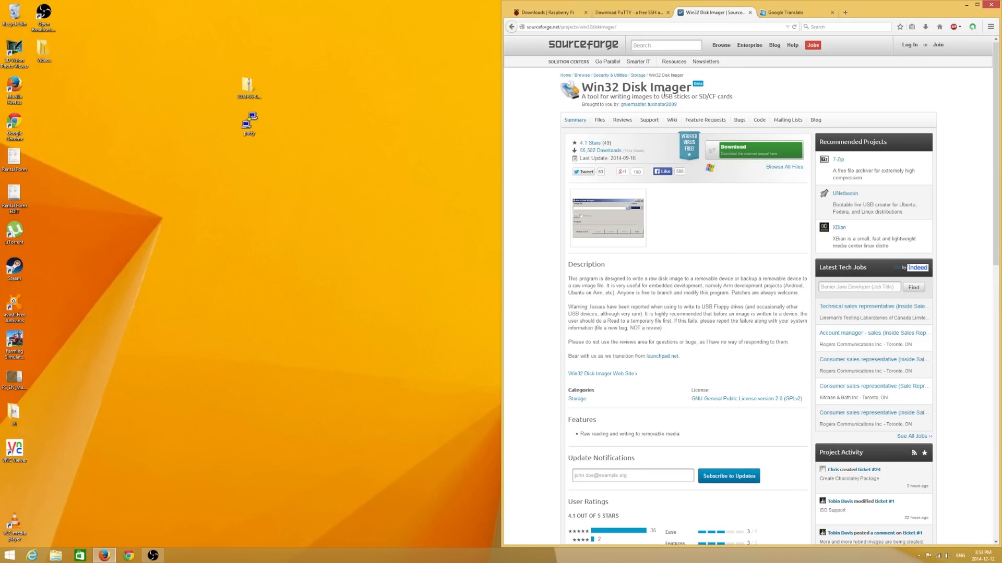
mouse_move(577, 101)
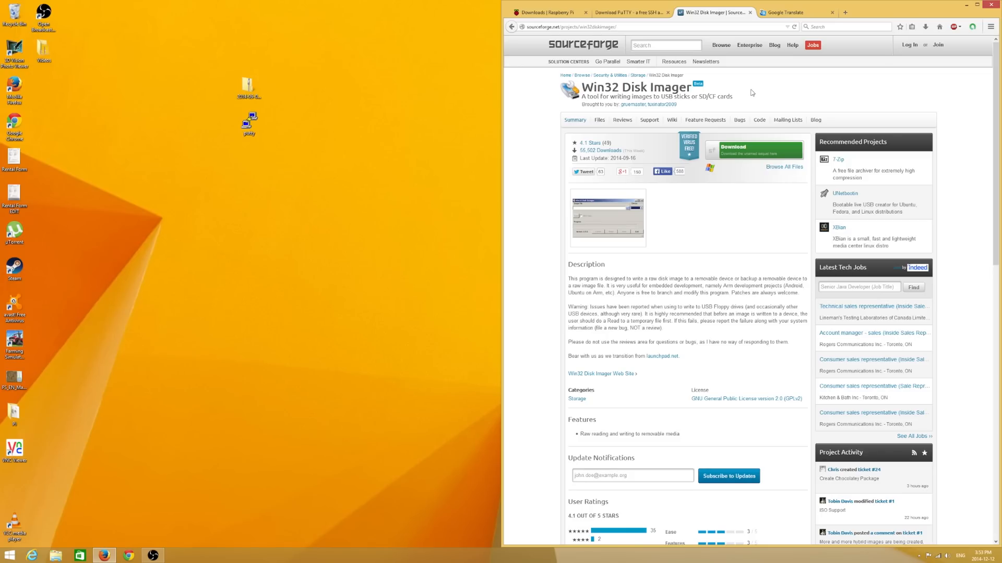
mouse_move(940, 13)
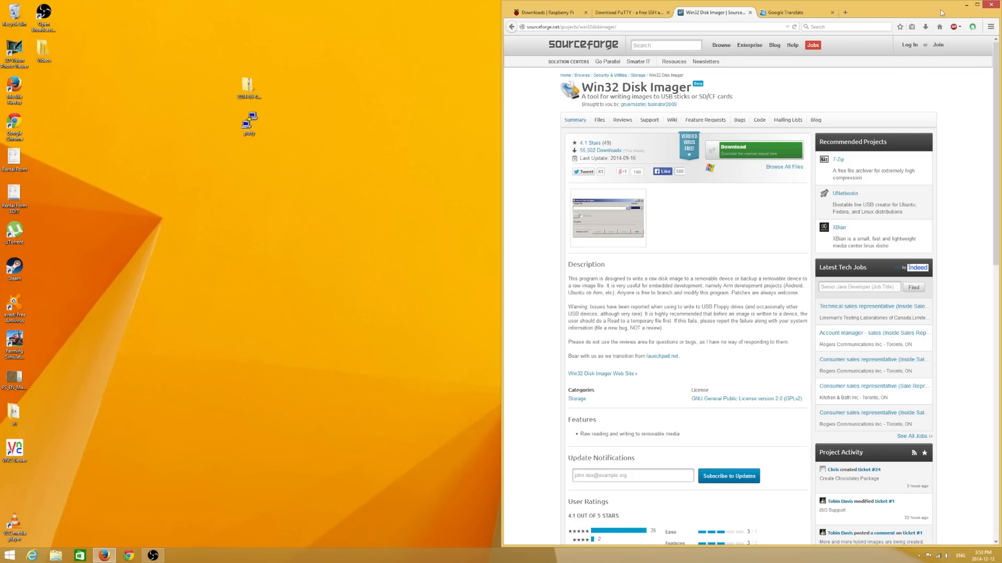
Step: Close the browser and open the boot (E:) drive without scanning it
left_click(971, 5)
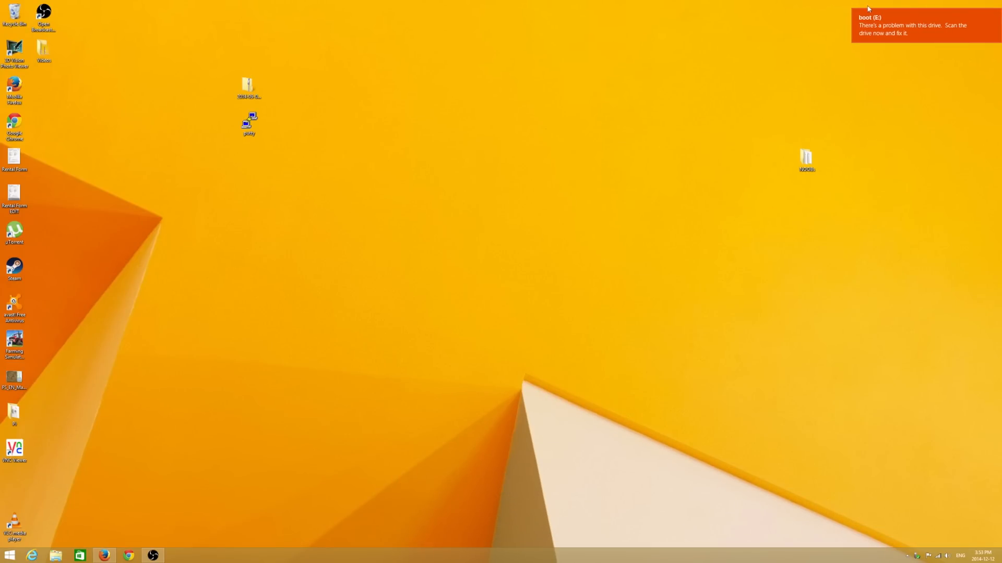
left_click(921, 25)
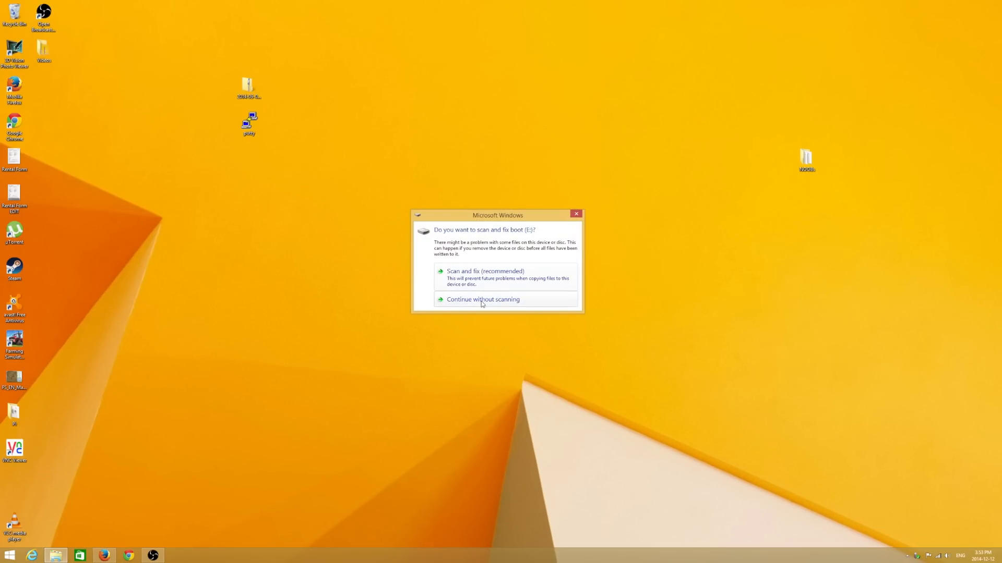
left_click(482, 299)
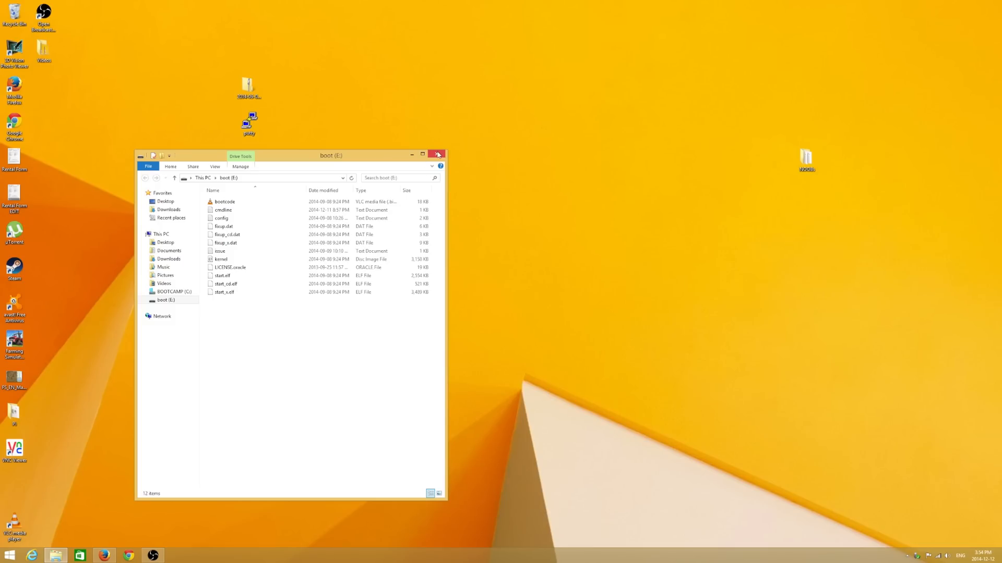
mouse_move(264, 319)
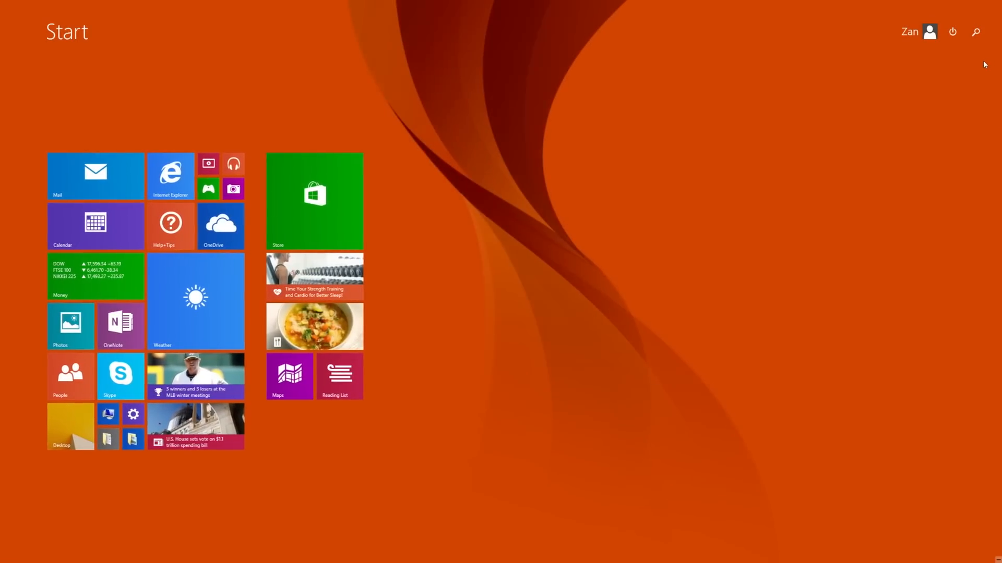
Step: Launch Win32 Disk Imager and browse to the Raspbian image in Desktop > Pi
type("win32DiskImager")
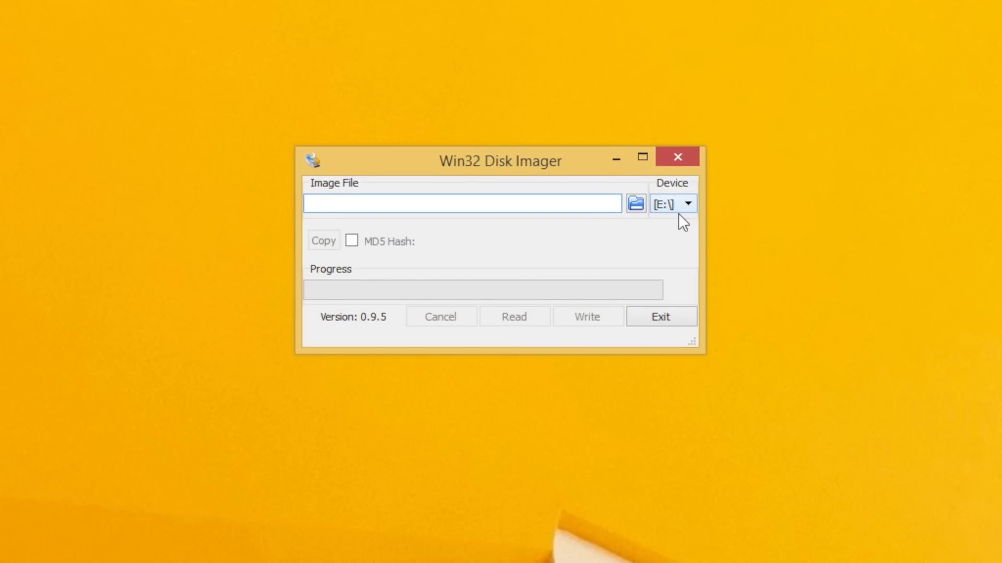
mouse_move(689, 220)
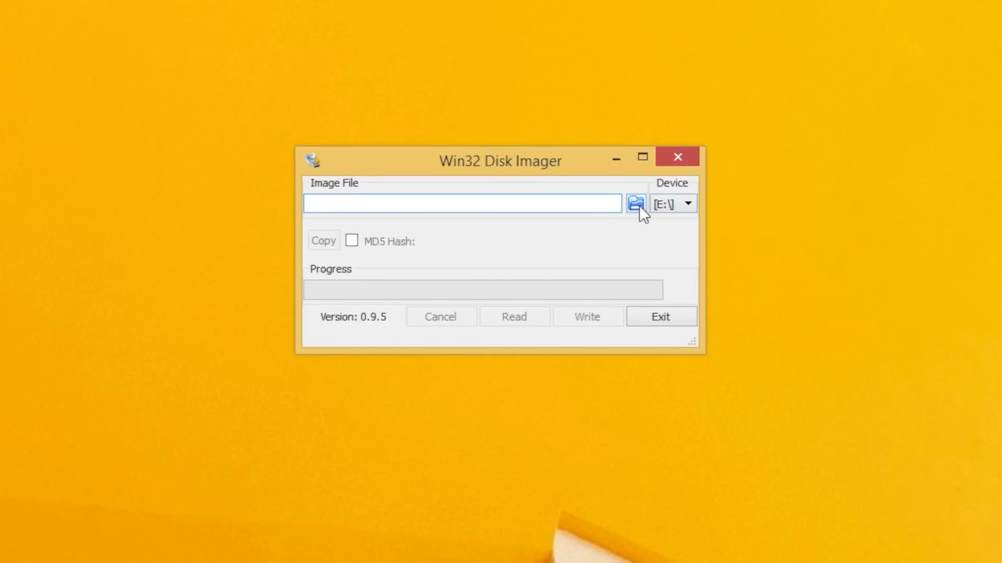
left_click(634, 203)
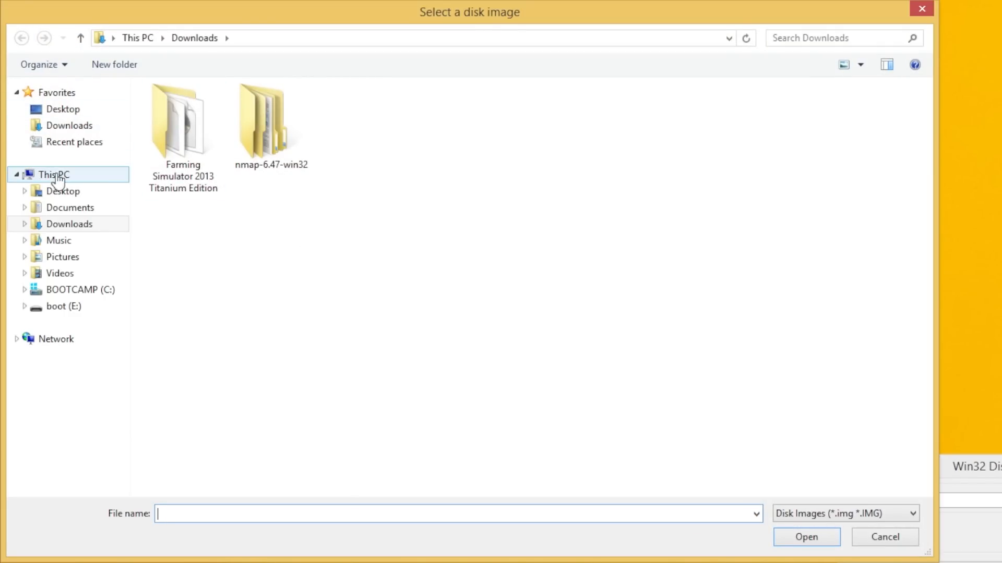
left_click(63, 109)
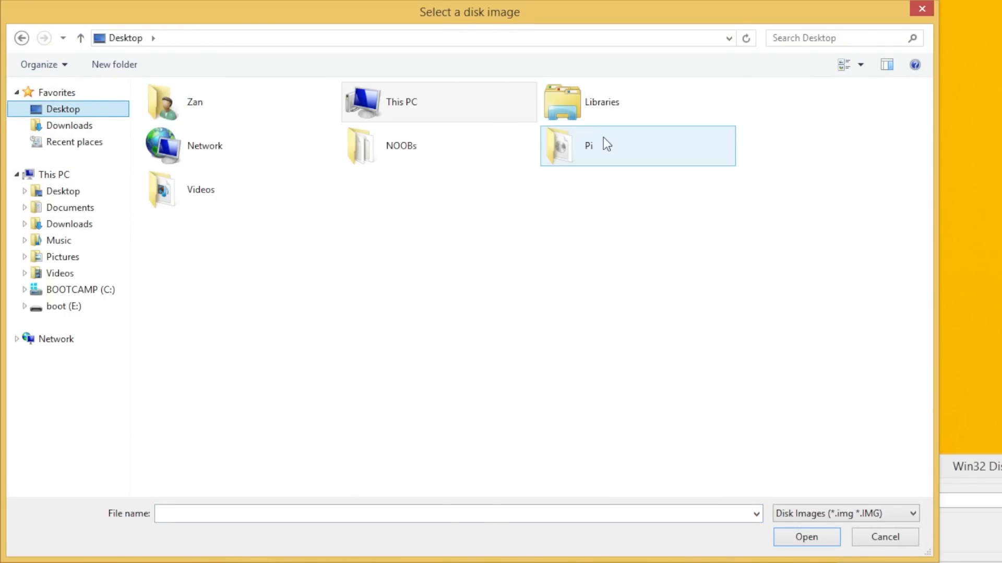
double_click(588, 145)
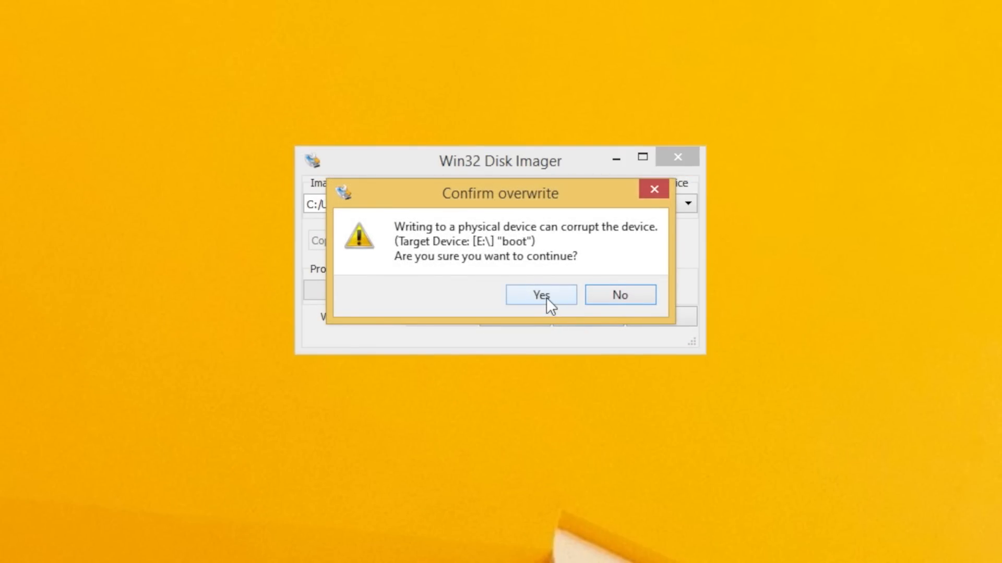
Step: Write 2014-09-09-wheezy-raspbian.img to the boot (E:) drive and close the imager
left_click(539, 294)
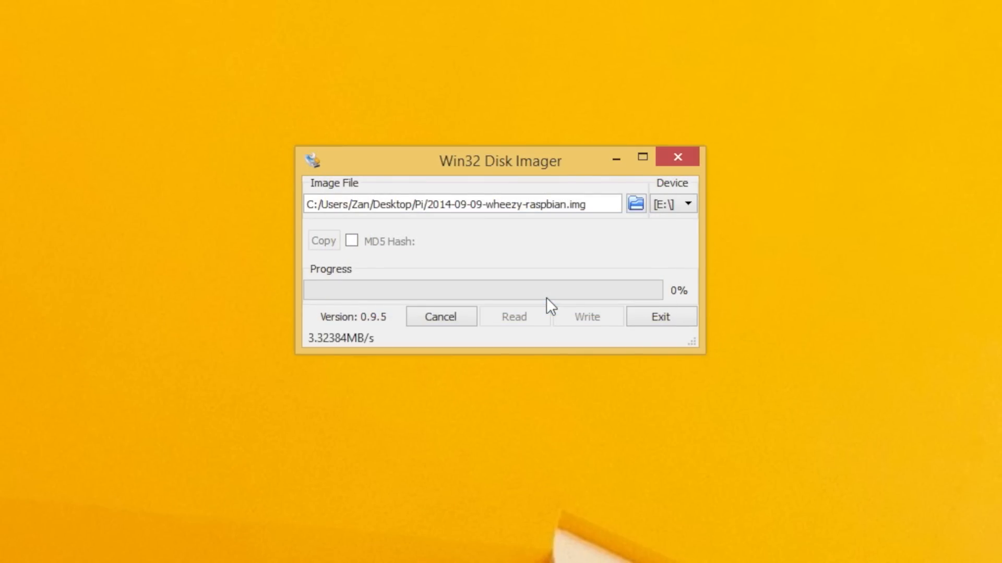
mouse_move(732, 421)
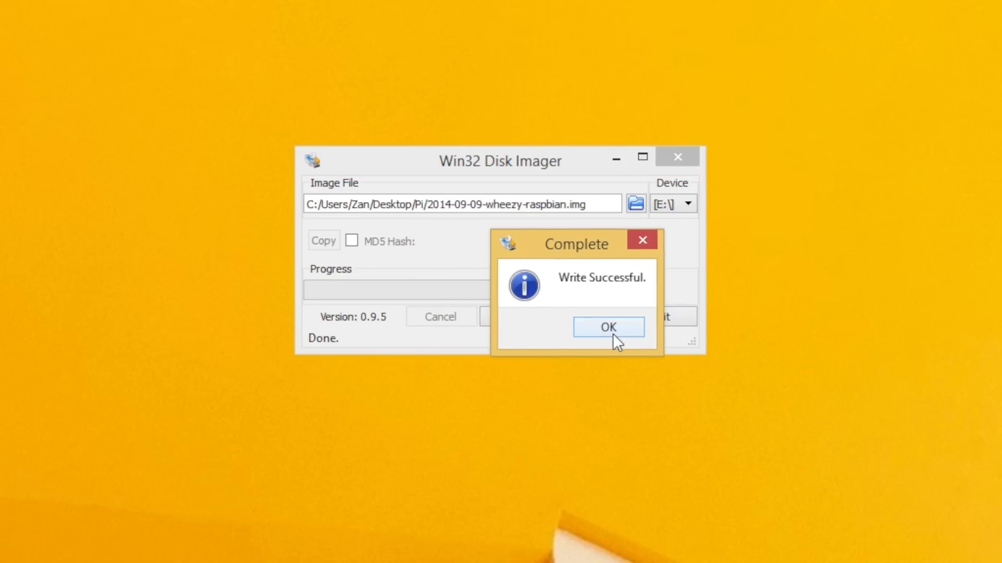
left_click(607, 326)
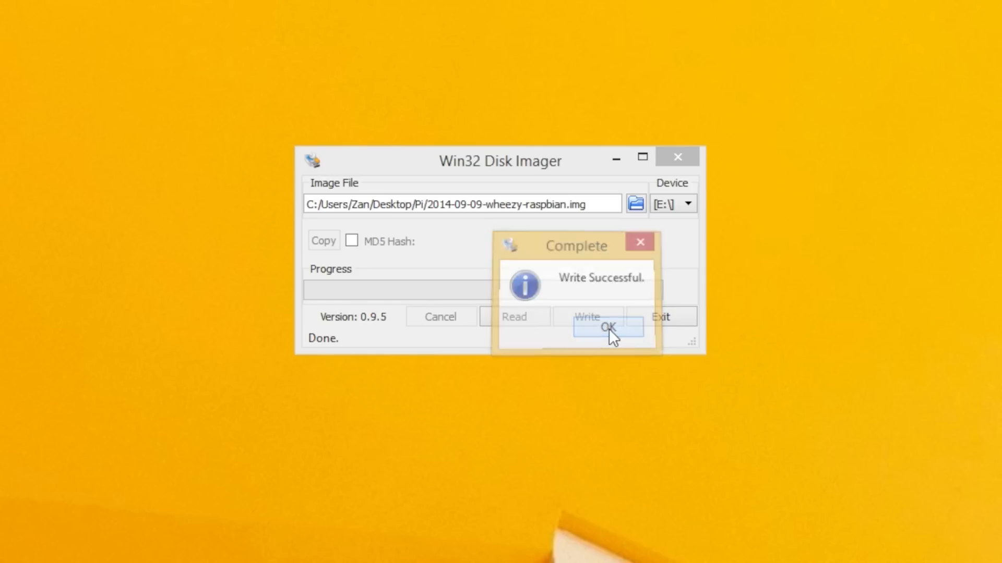
left_click(607, 327)
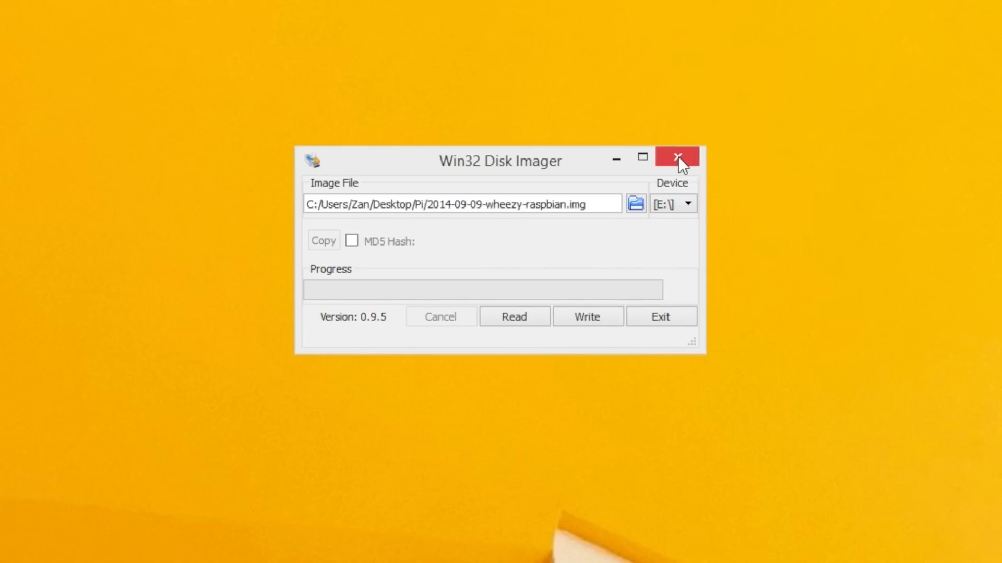
left_click(676, 157)
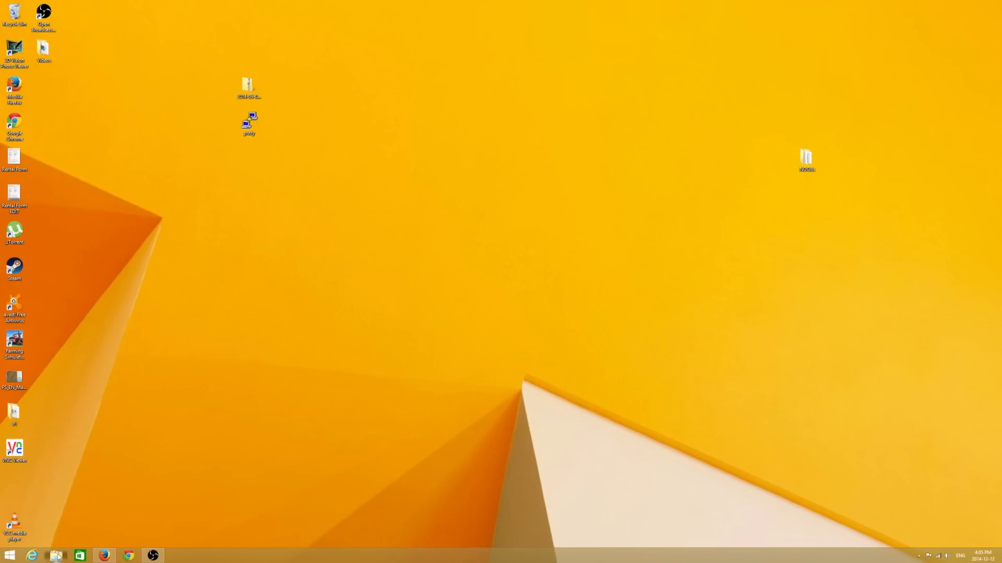
Step: Eject the boot (E:) drive from This PC
right_click(165, 301)
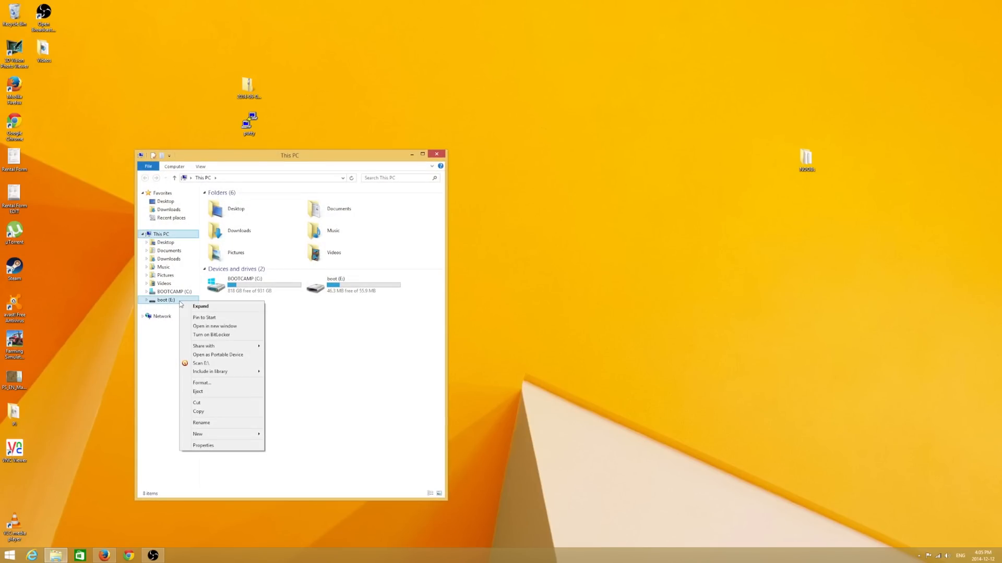
left_click(198, 391)
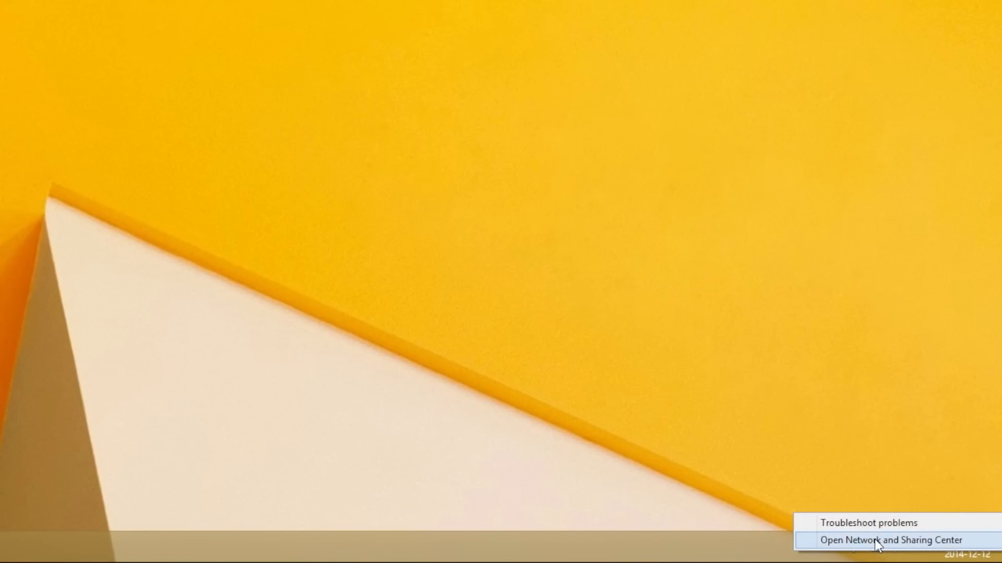
Step: View the Ethernet connection's status and address details, then its properties list
left_click(878, 540)
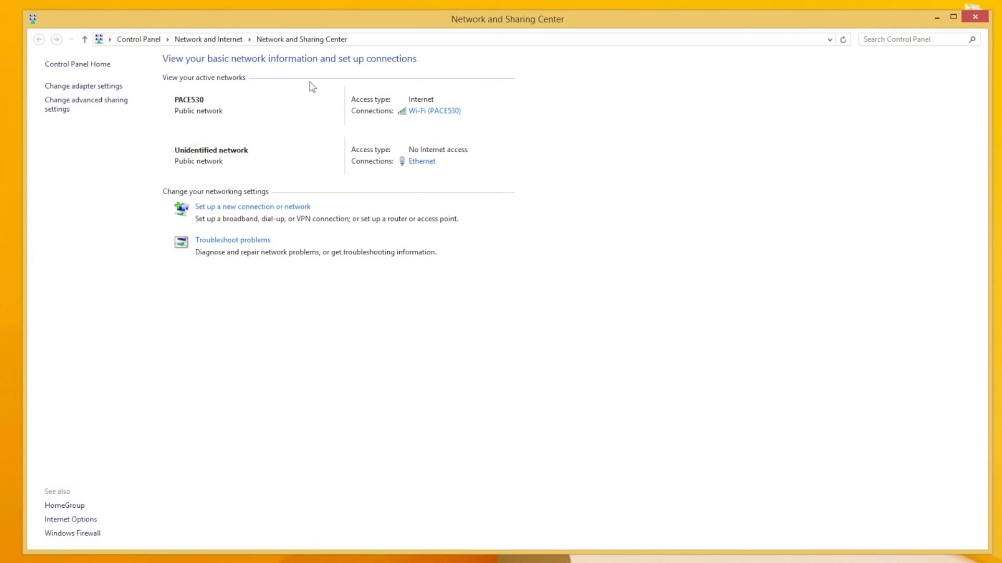
mouse_move(493, 113)
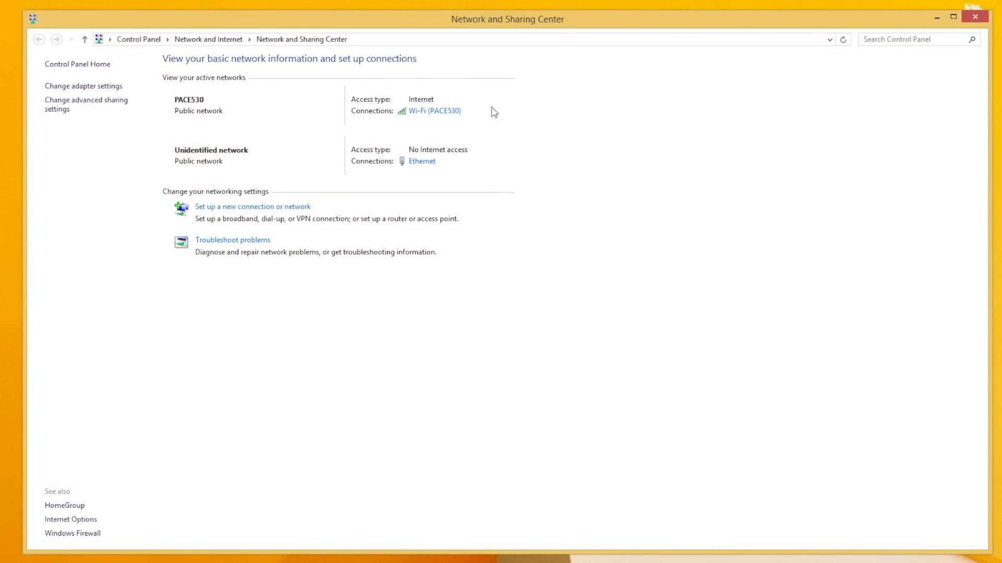
mouse_move(389, 167)
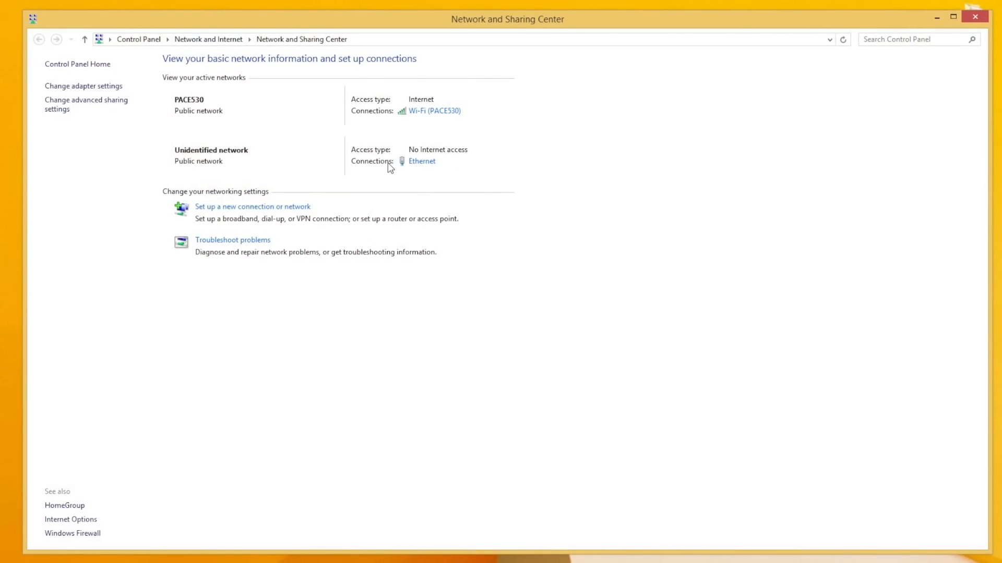
left_click(420, 160)
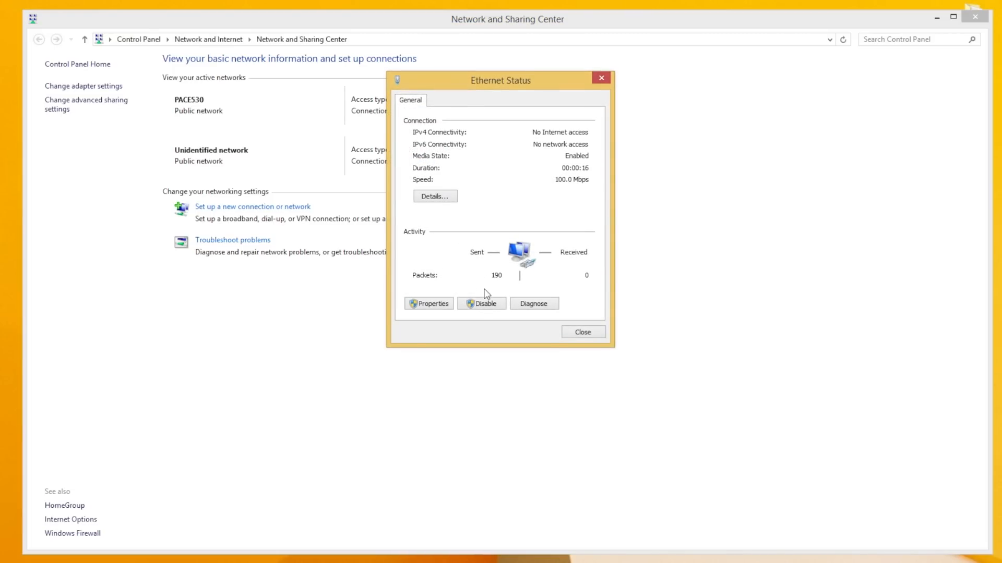
mouse_move(435, 196)
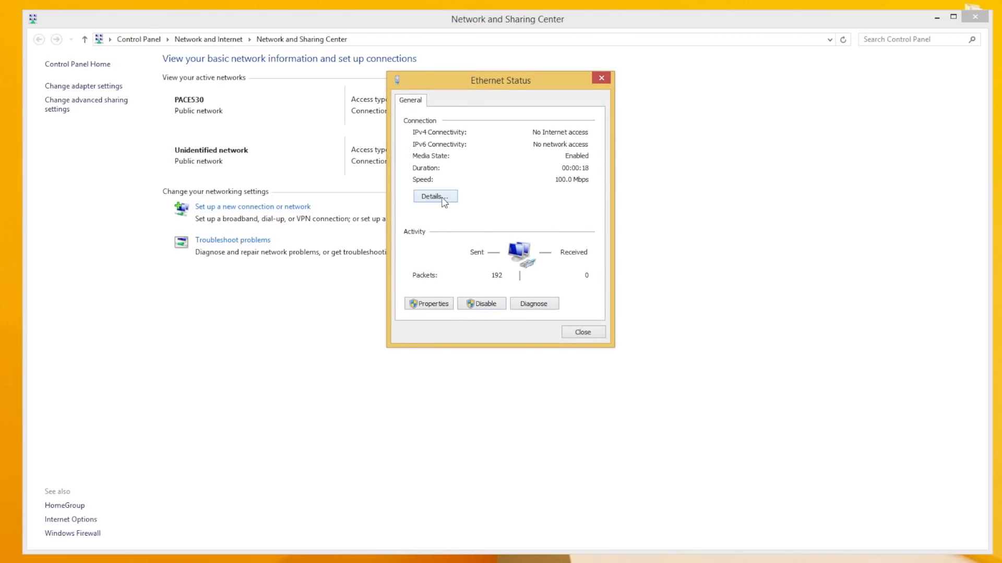
left_click(434, 196)
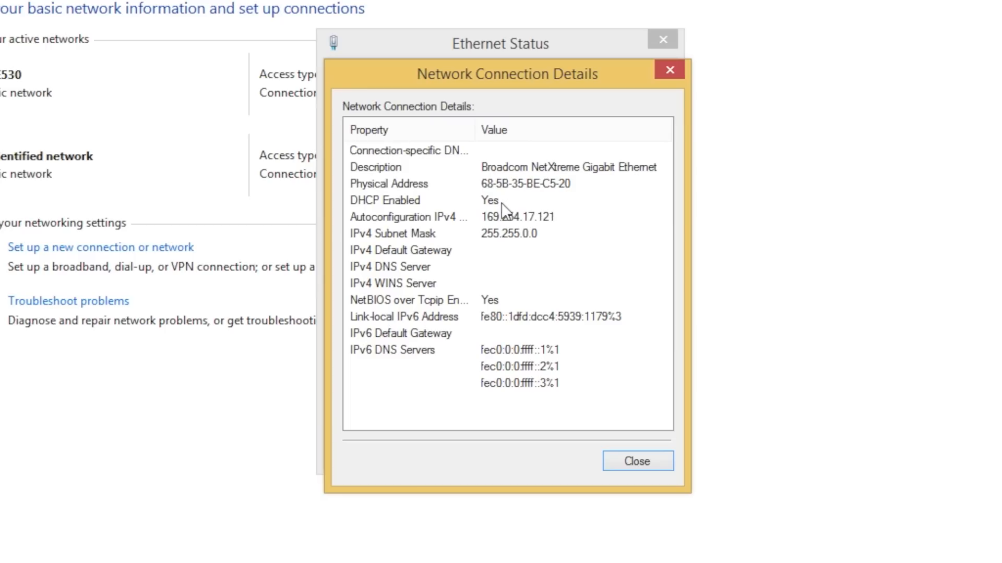
mouse_move(524, 216)
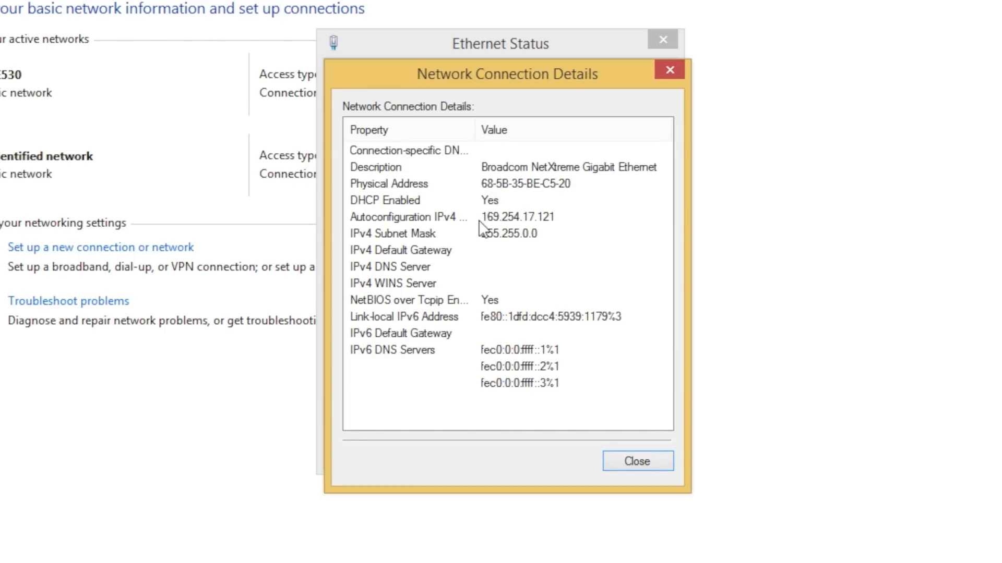
left_click(637, 461)
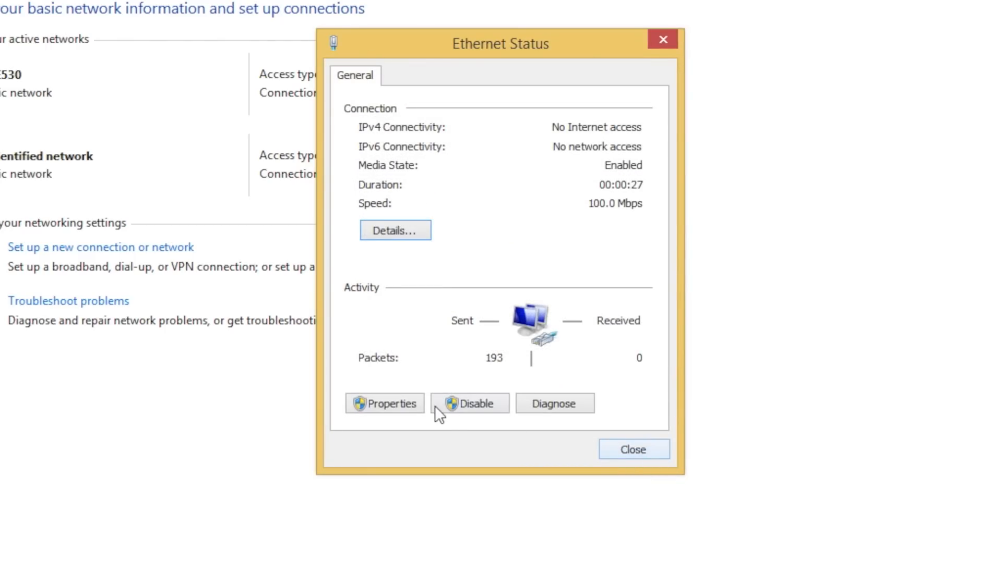
left_click(384, 403)
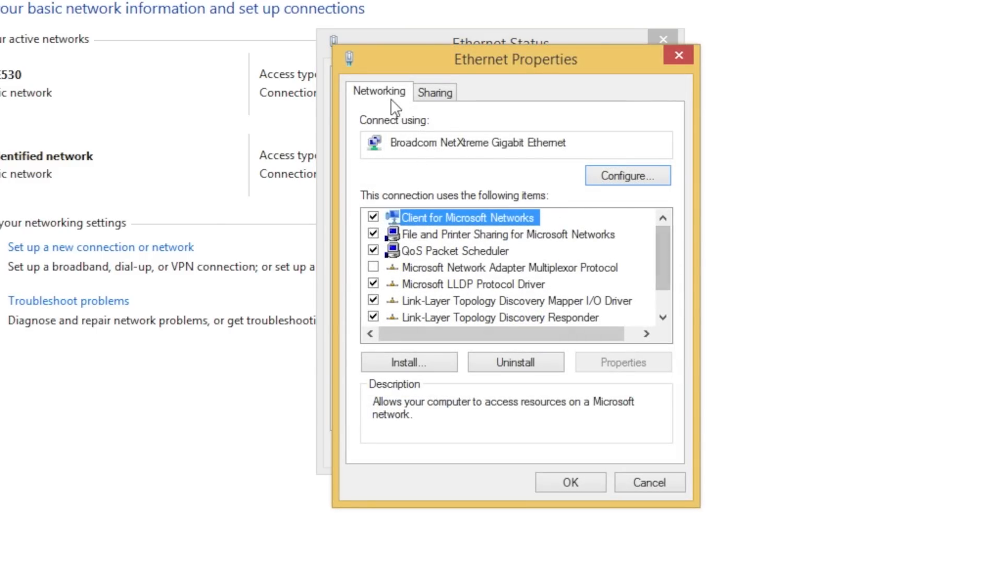
scroll("down", 3)
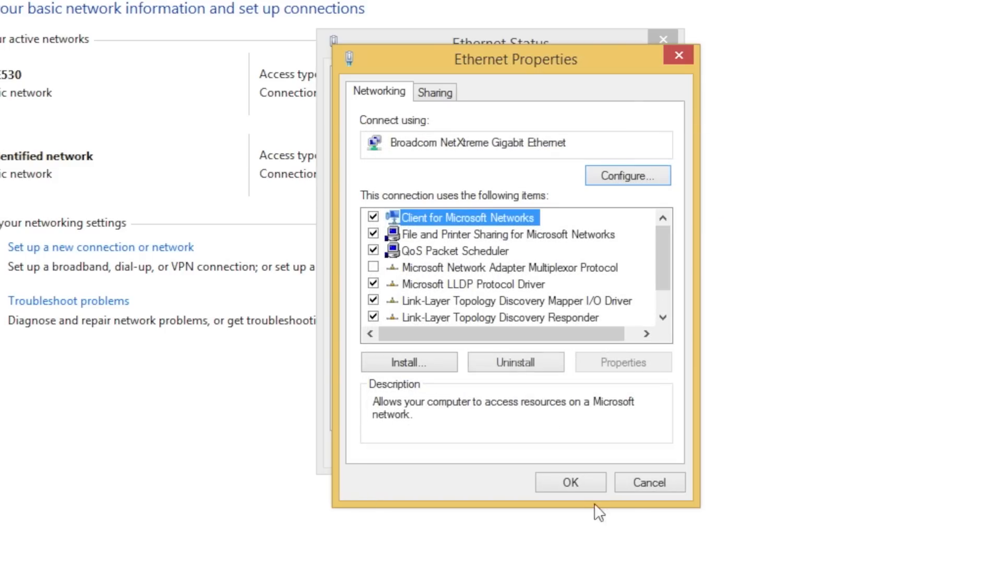
Step: Attempt a PuTTY SSH session to 169.254.17.121, which is refused, and close it
left_click(648, 482)
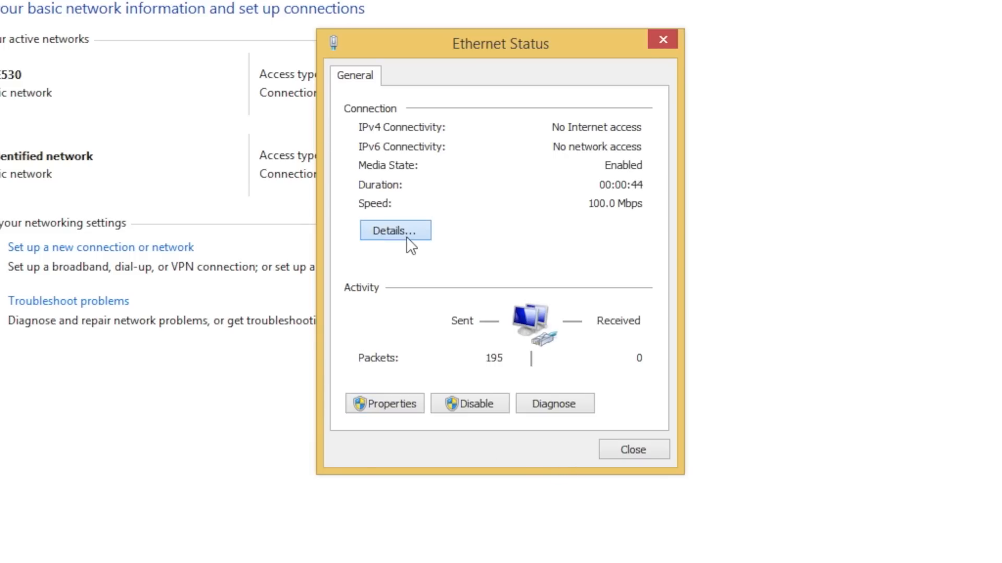
left_click(394, 229)
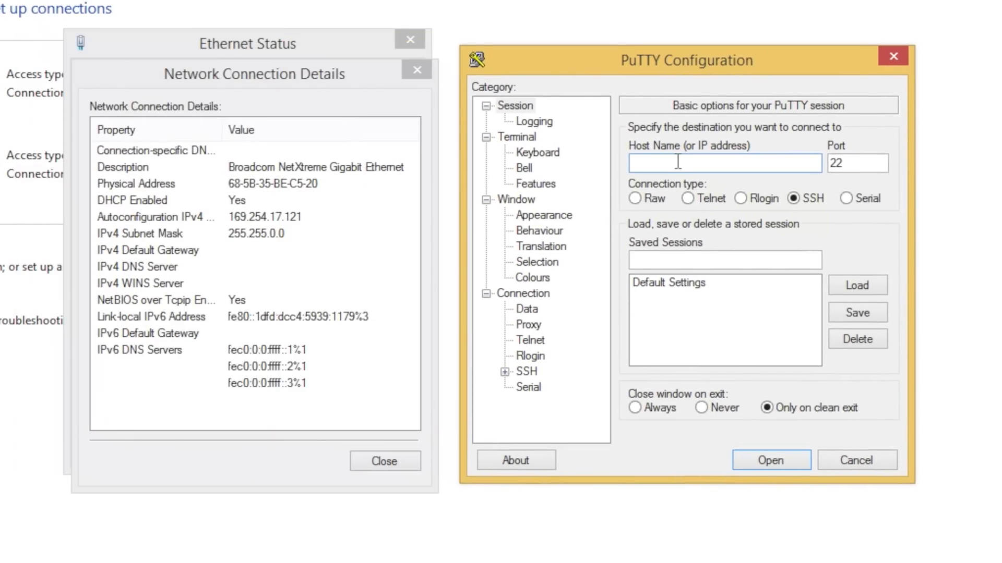
type("169.254.17.12")
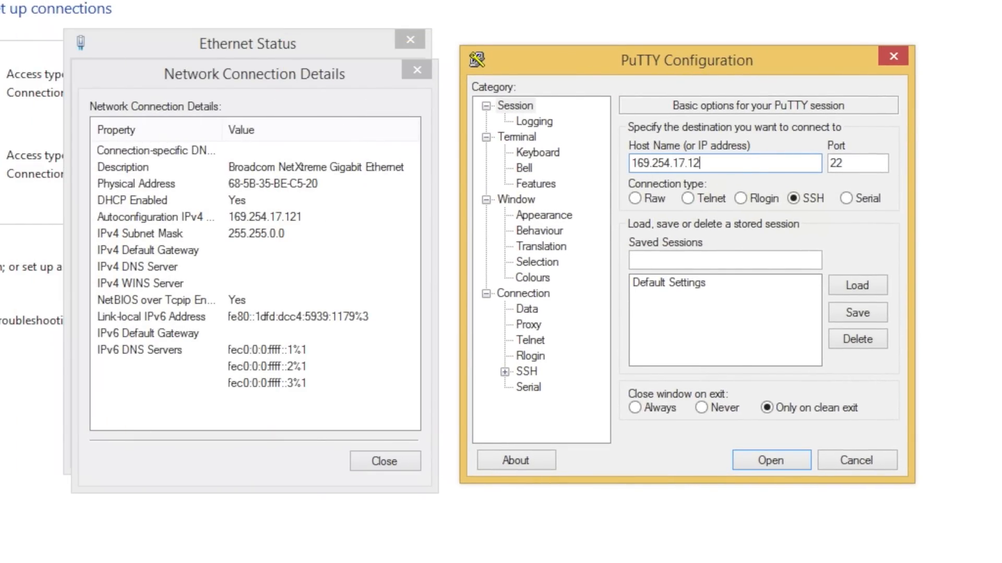
left_click(770, 460)
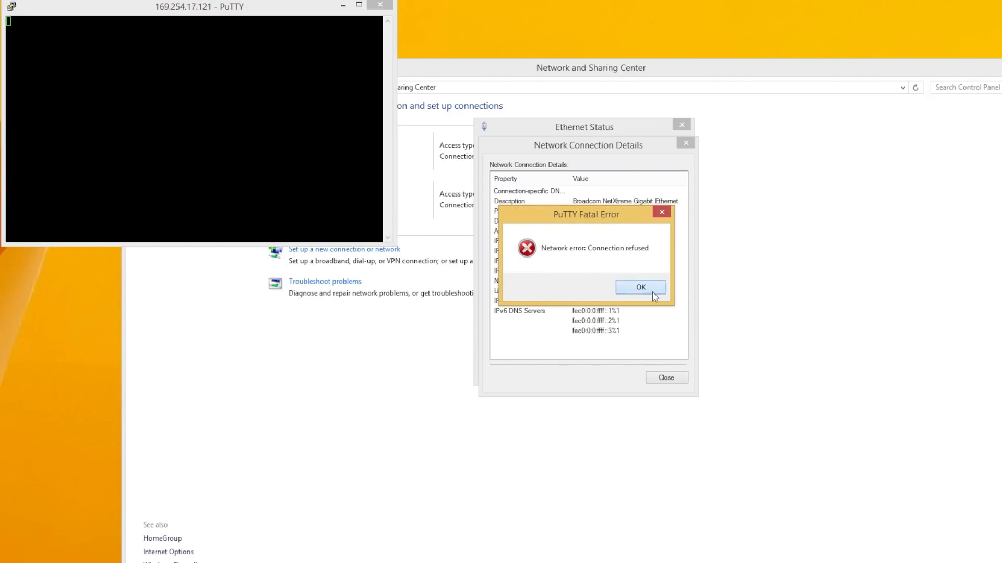
left_click(639, 287)
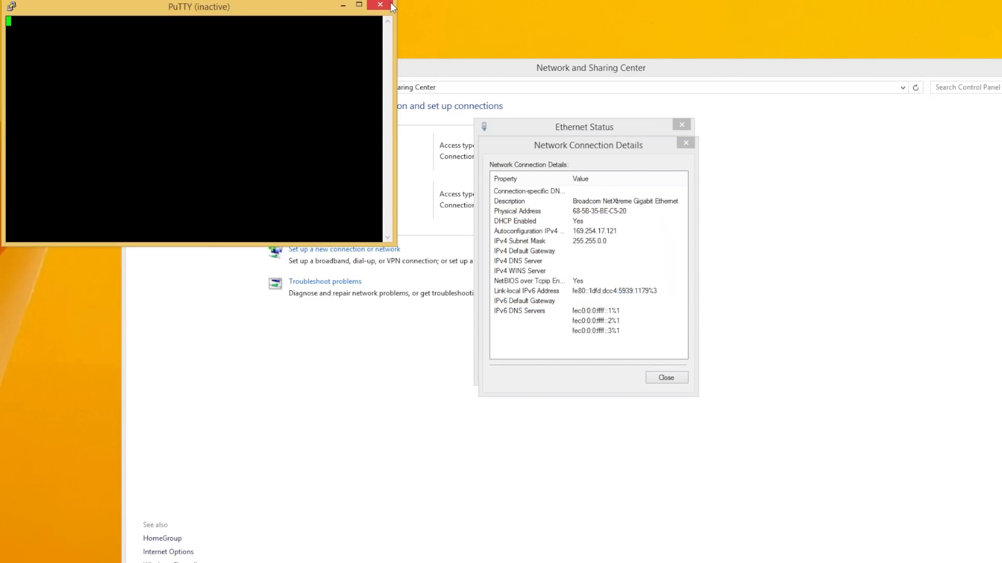
mouse_move(380, 5)
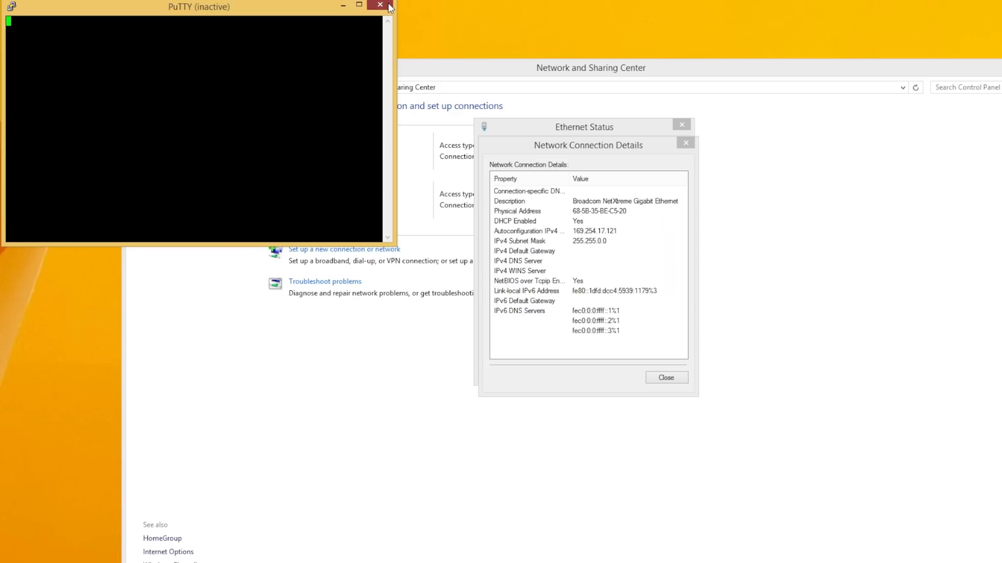
left_click(379, 6)
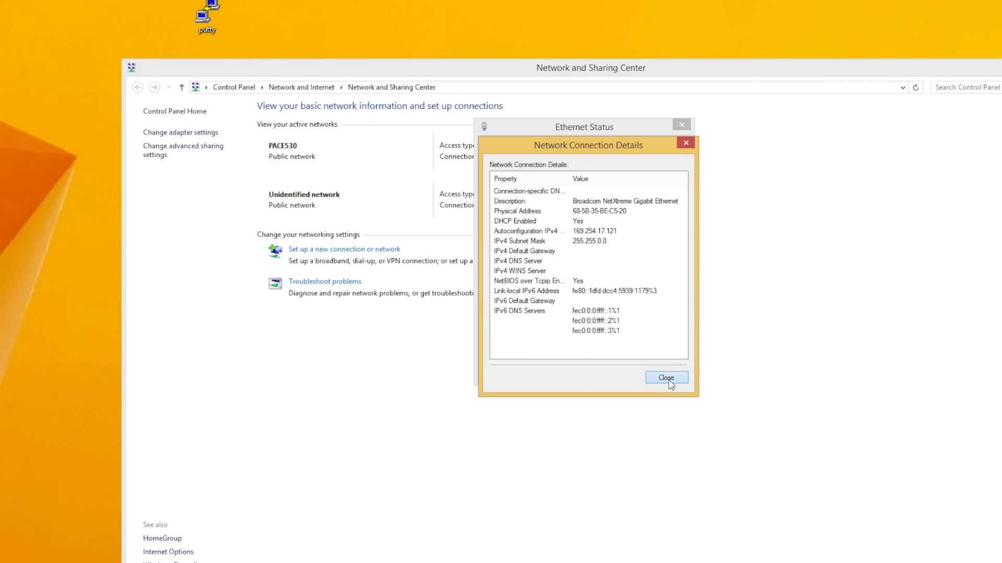
Step: Open the cmdline file from the boot (E:) drive in Notepad
left_click(666, 378)
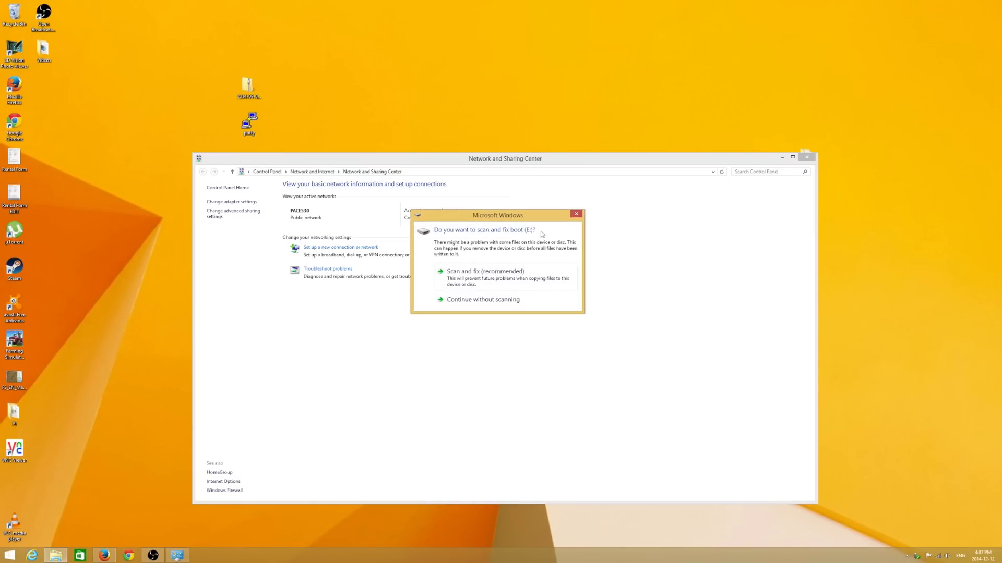
left_click(482, 300)
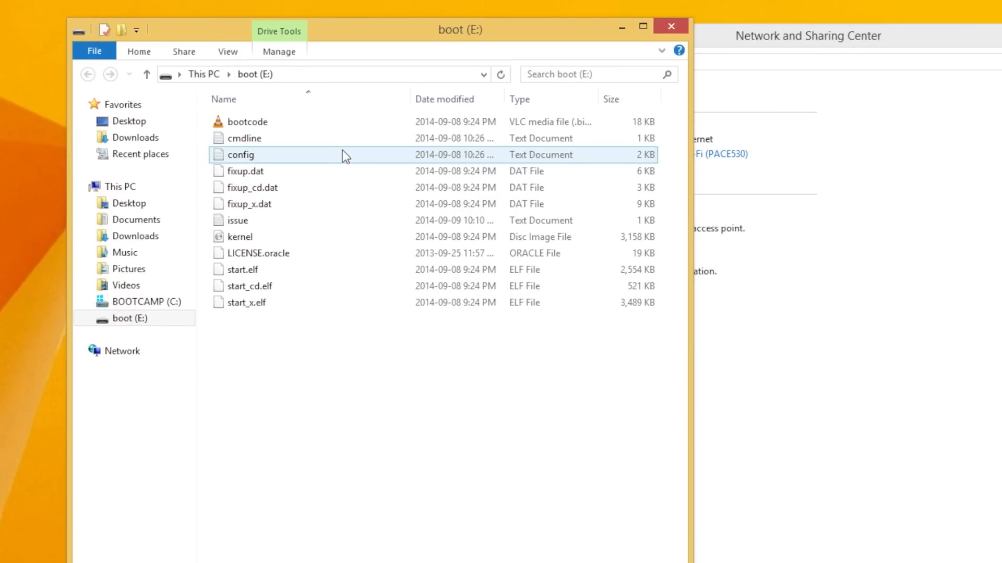
left_click(244, 137)
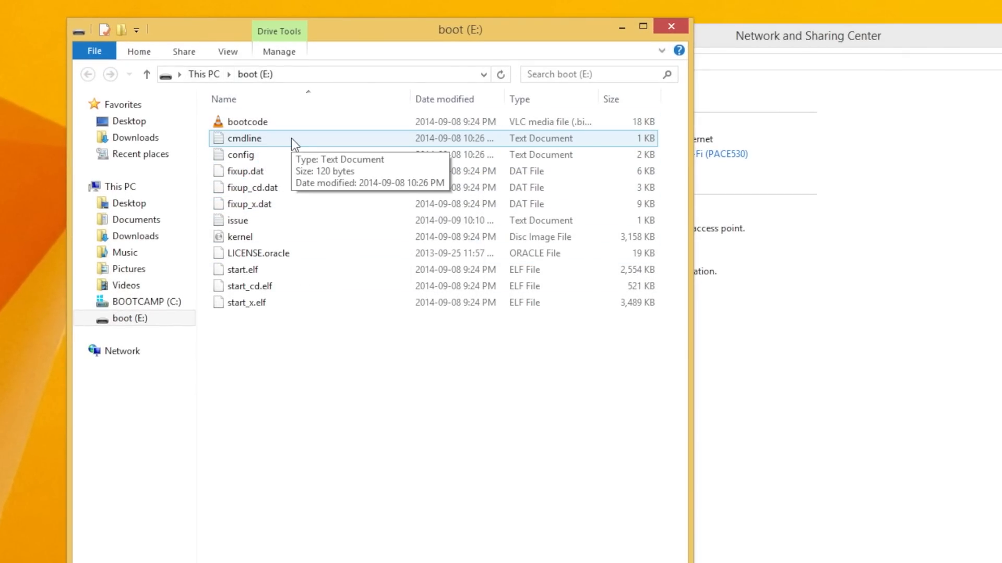
double_click(244, 138)
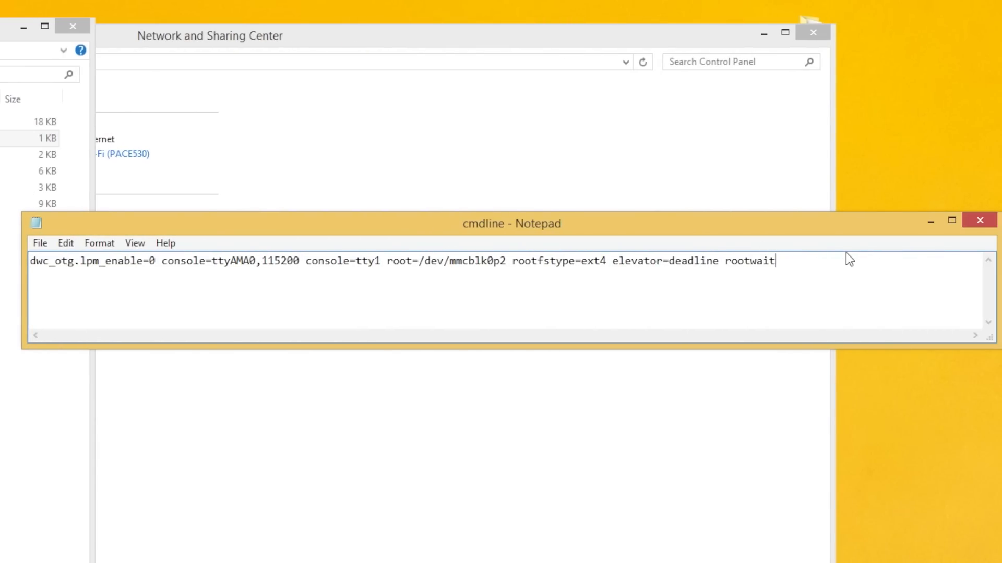
Step: Append ip=169.254.3.14 after rootwait at the end of the cmdline line
type("ip")
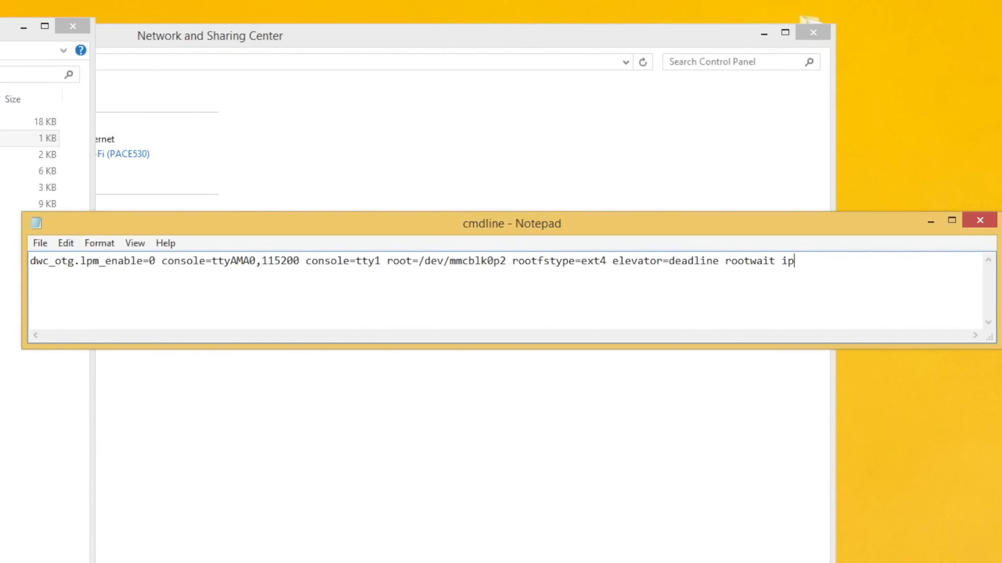
type("=16")
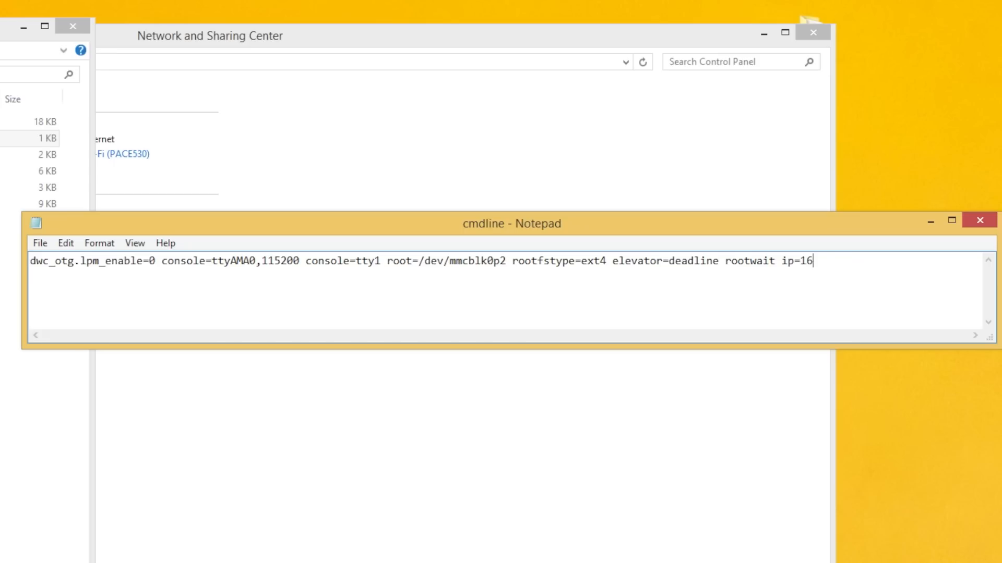
type("9.254")
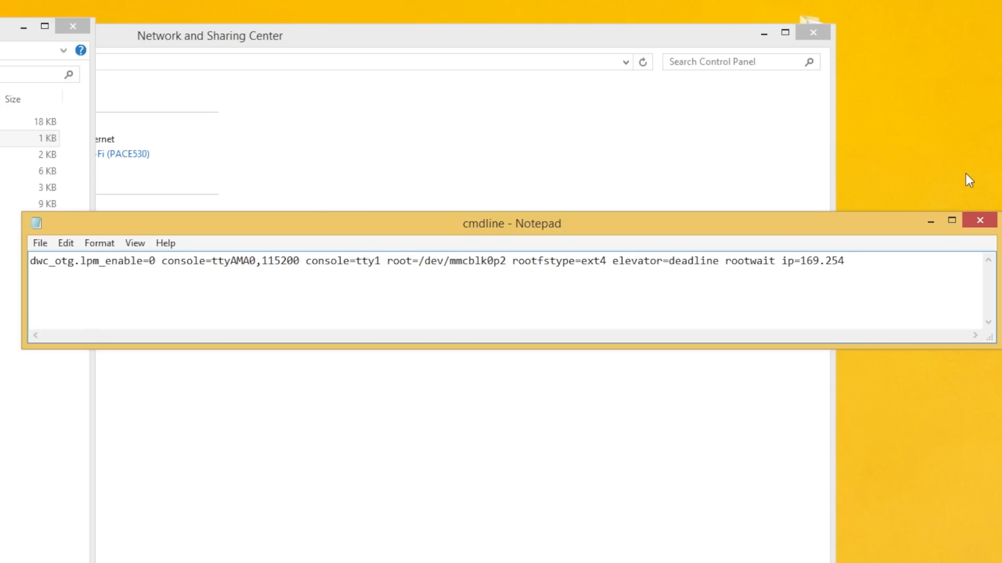
type(".")
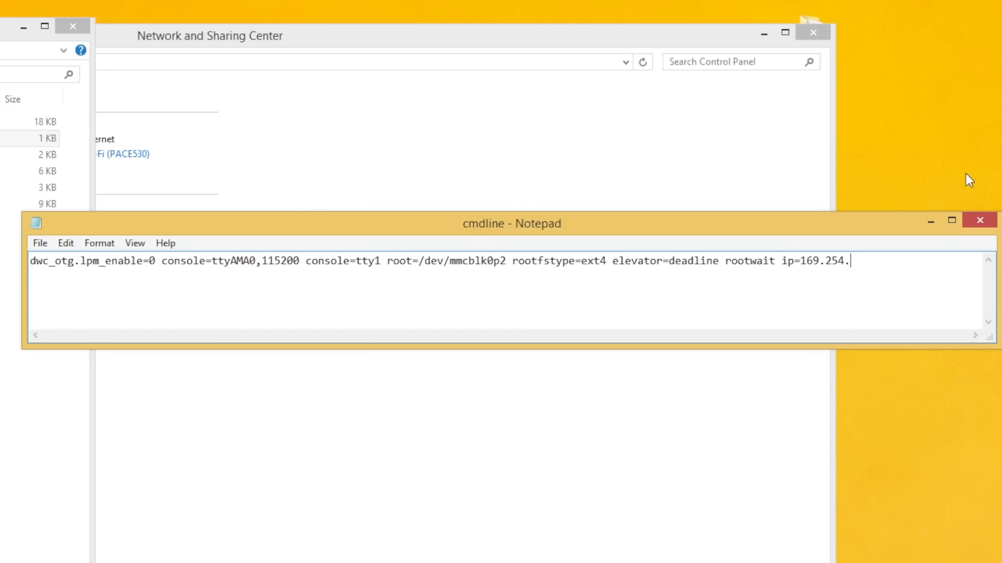
type("3.14")
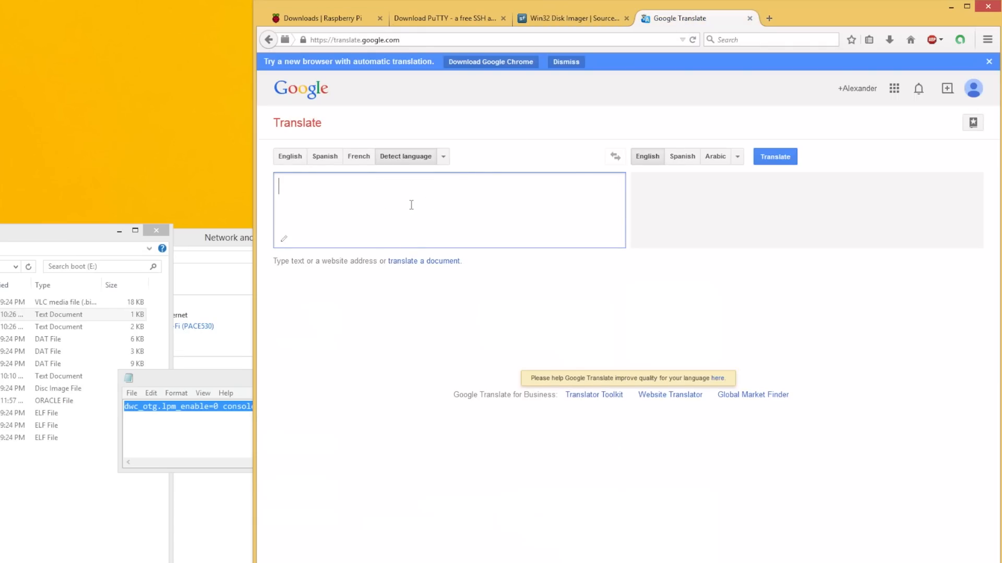
Step: Paste the full cmdline text ending ip=169.254.3.14 into Google Translate as one line
type("dwc_otg.lpm_enable=0 console=ttyAMA0,115200 console=tty1 root=/dev/mmcblk0p2 rootfstype=ext4 elevator=deadline rootwait ip=169.254.3.14")
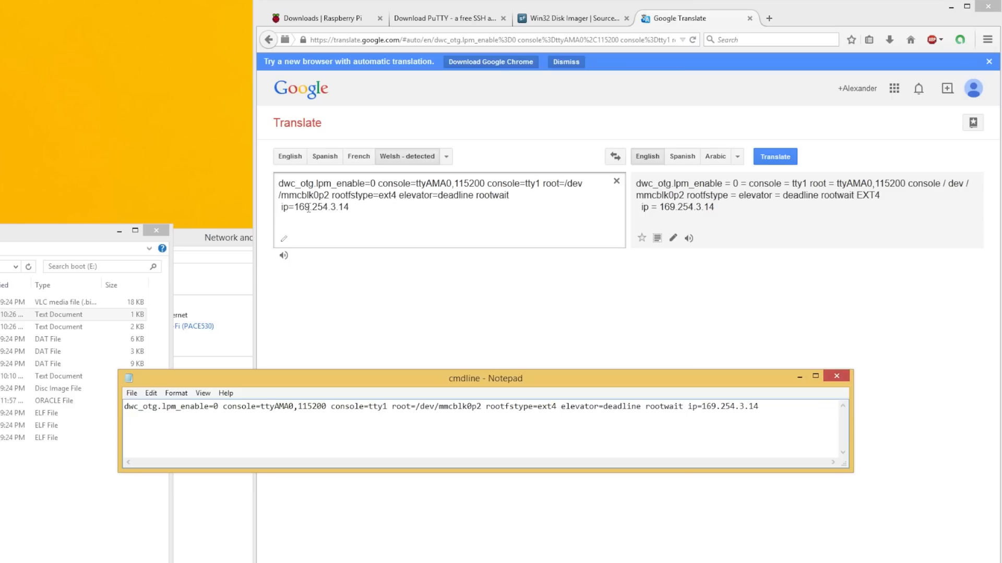
mouse_move(543, 401)
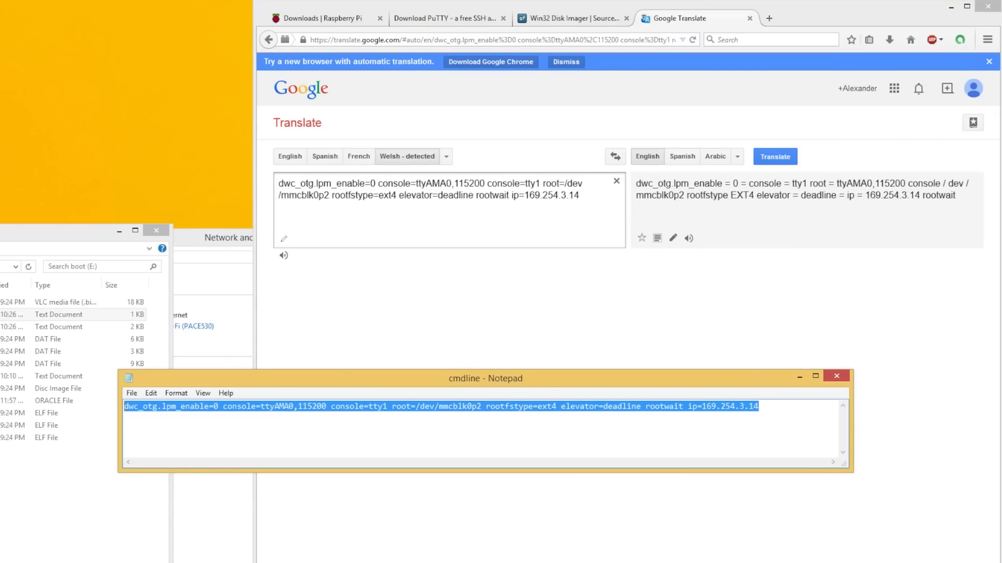
left_click(764, 426)
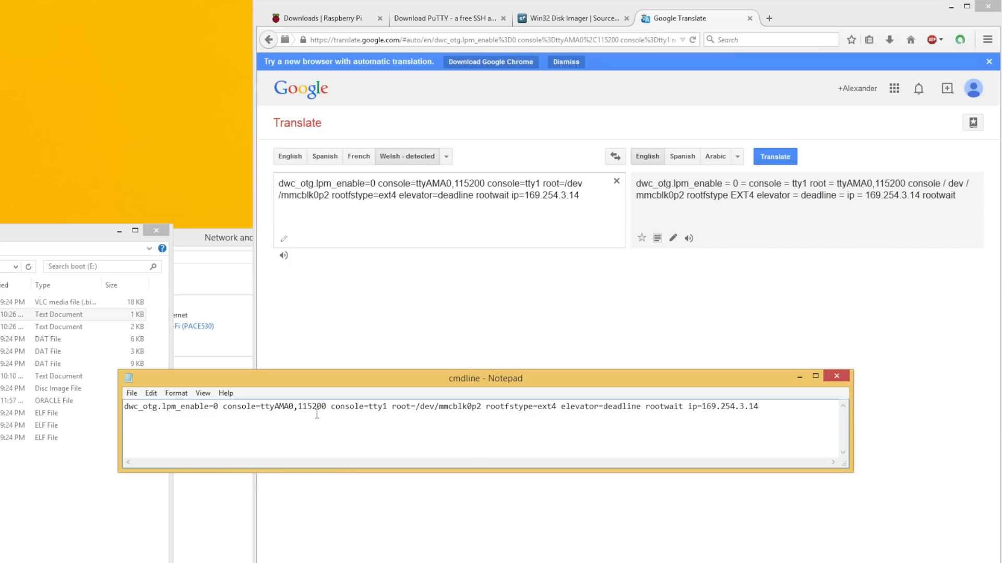
left_click(132, 393)
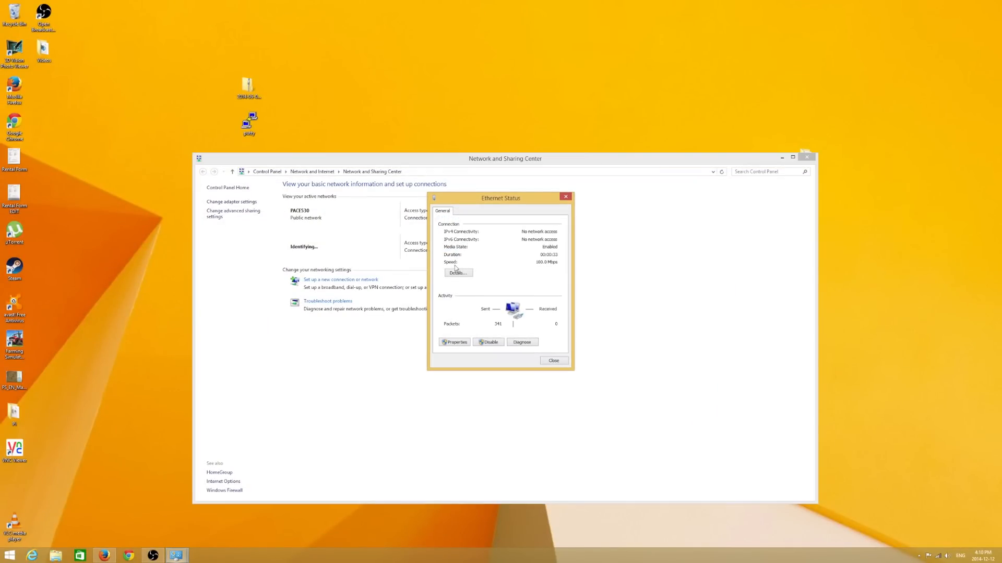
Step: Connect PuTTY over SSH to 169.254.3.14, trust the host key and log in as pi
left_click(457, 273)
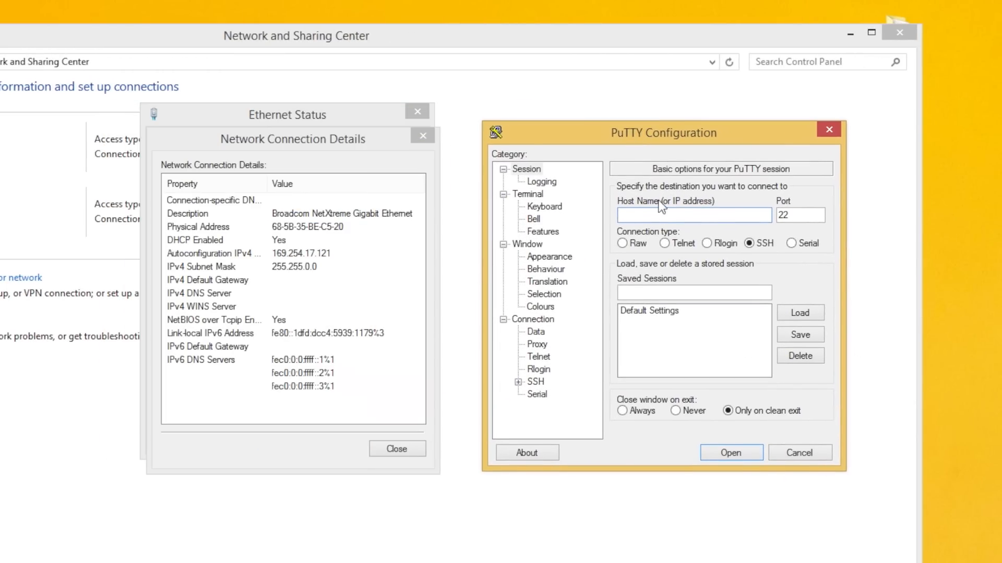
type("169.254.3.")
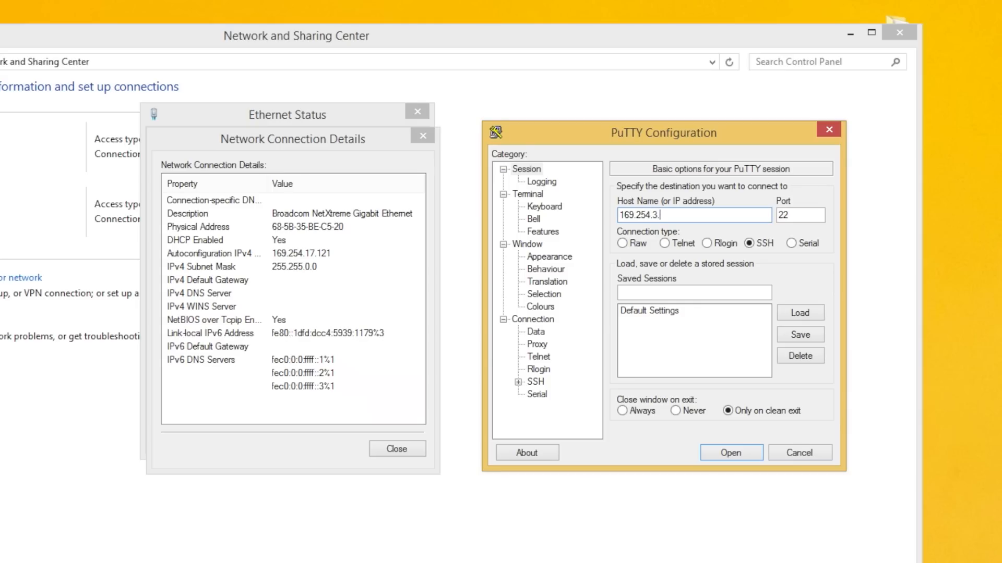
type("14")
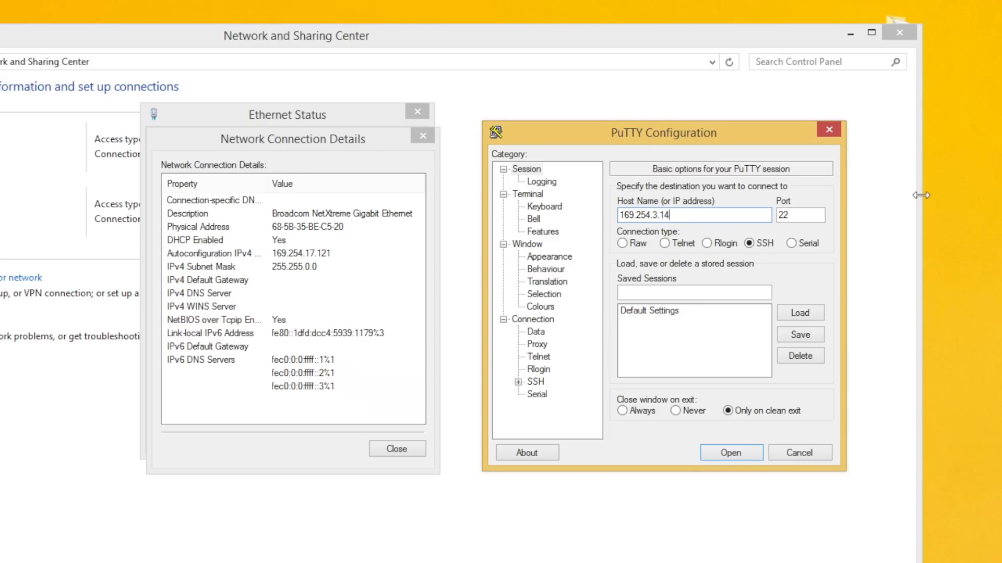
left_click(730, 452)
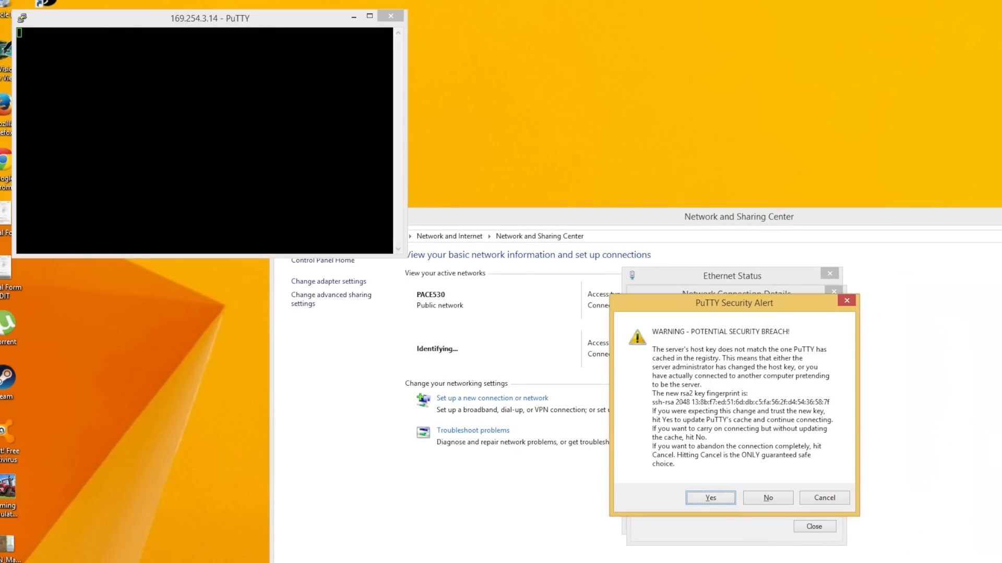
left_click(710, 498)
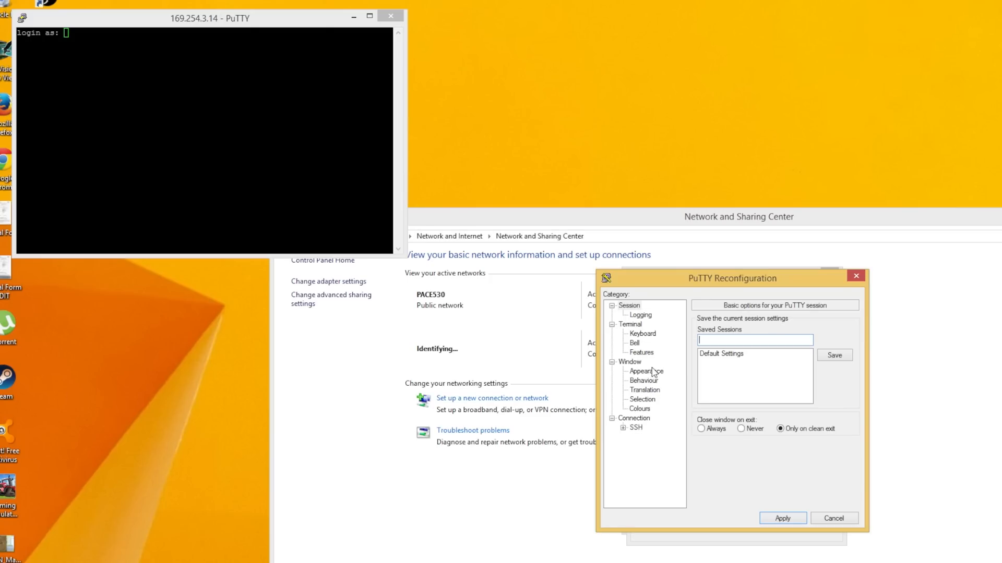
left_click(639, 409)
type("pi")
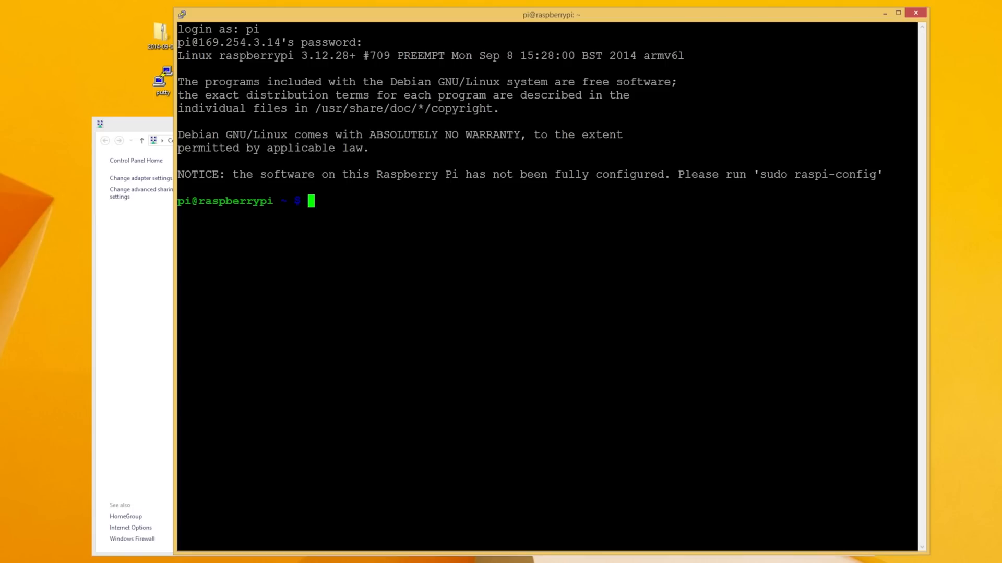
Step: Run sudo apt-get update on the Pi and abort it when the servers fail to resolve
type("s")
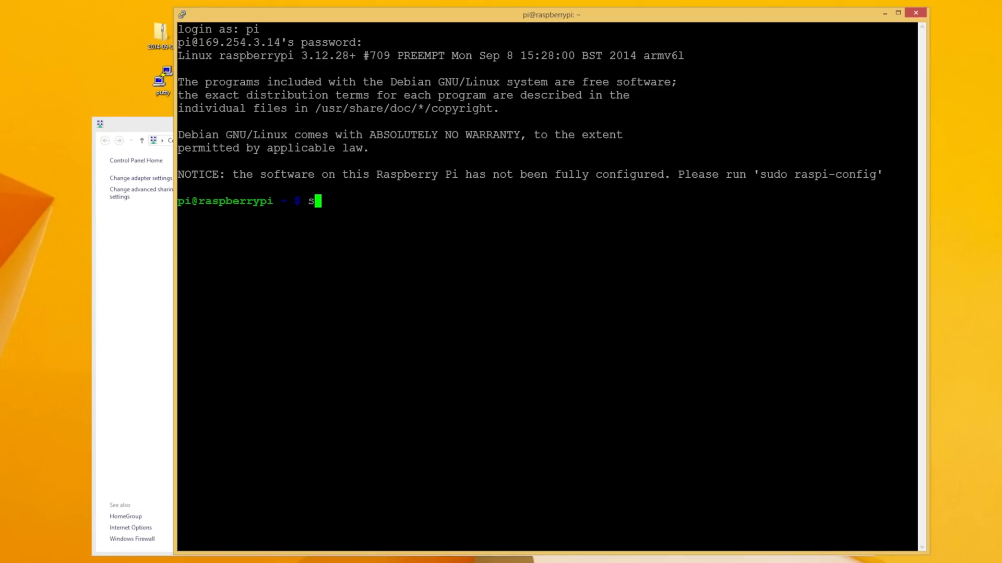
type("udo apt-get")
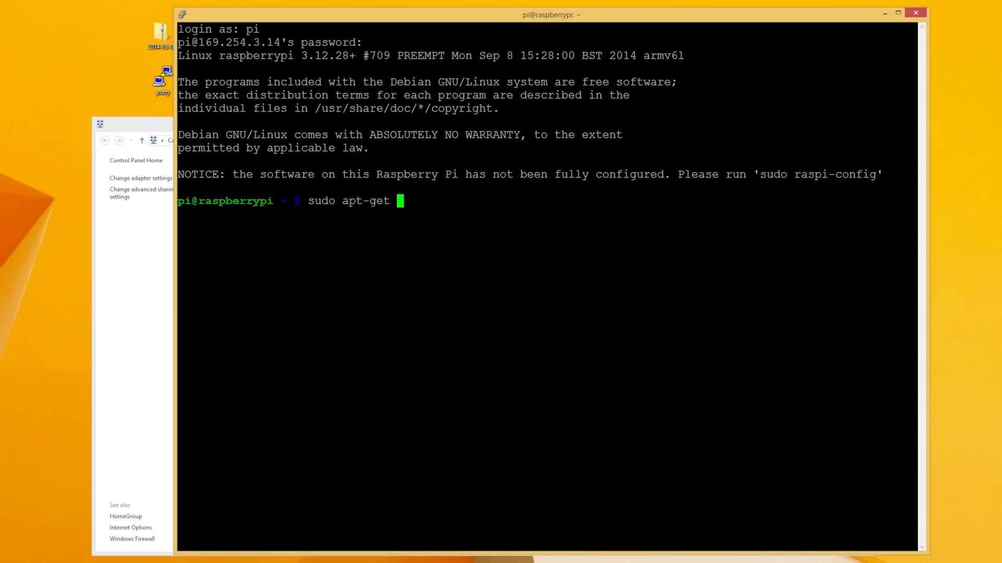
type("update")
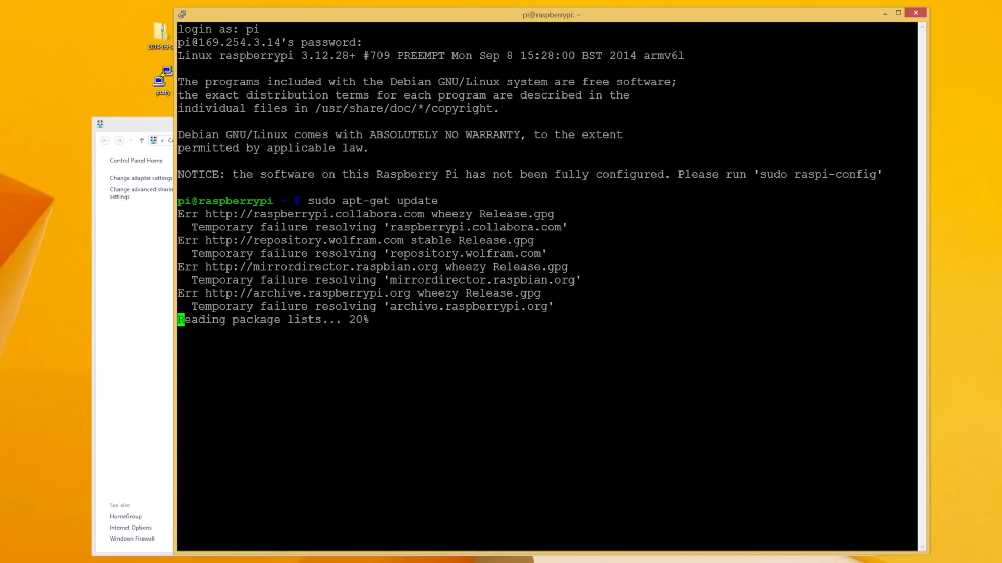
key("ctrl+c")
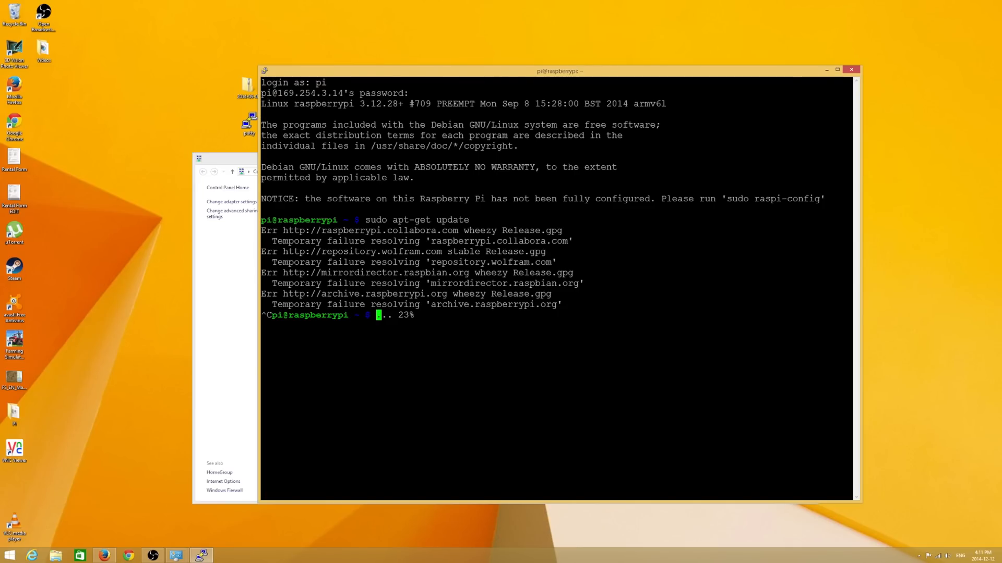
Step: Shut the Pi down with sudo shutdown now and dismiss the lost-connection error
type("sudo shu")
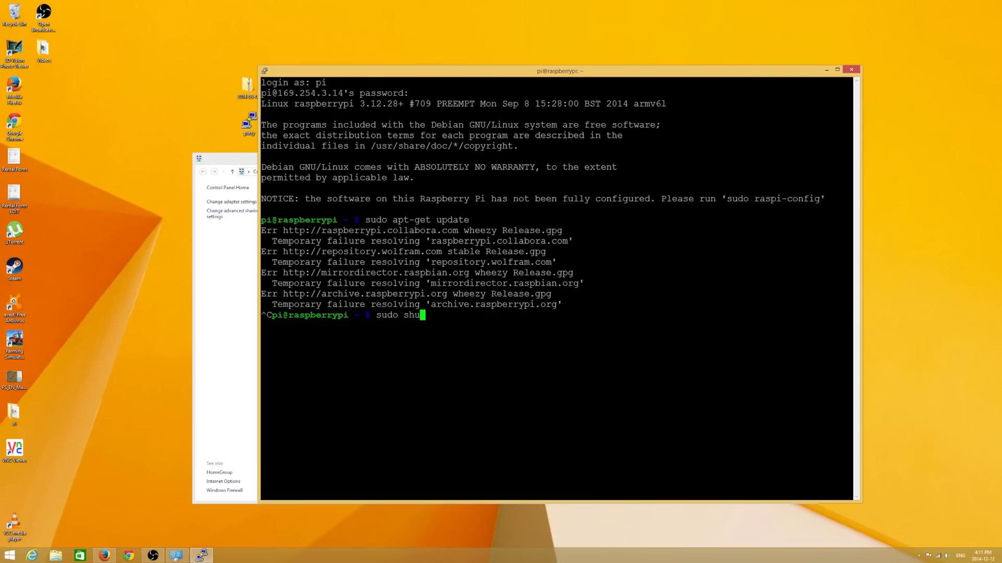
type("tdown now")
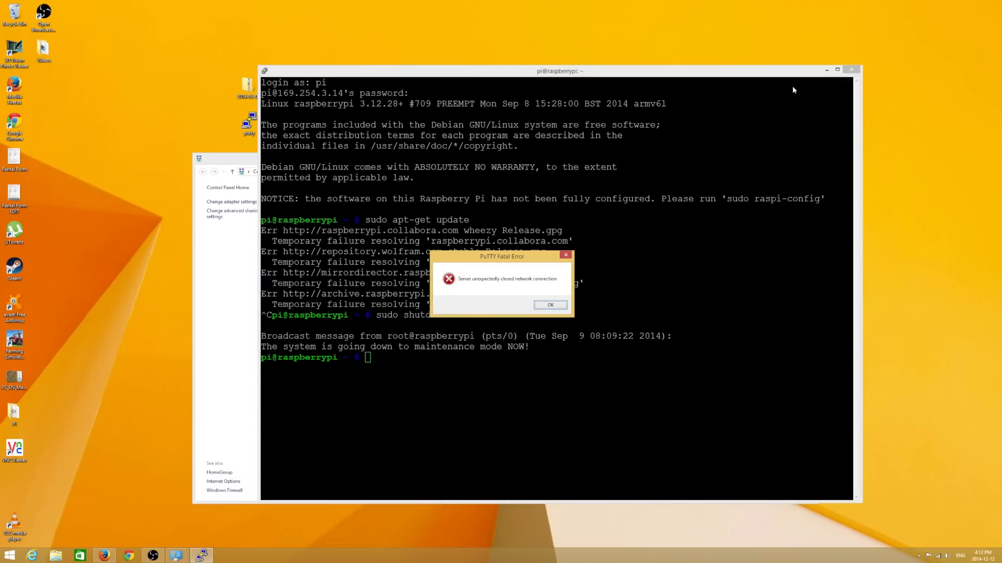
left_click(550, 305)
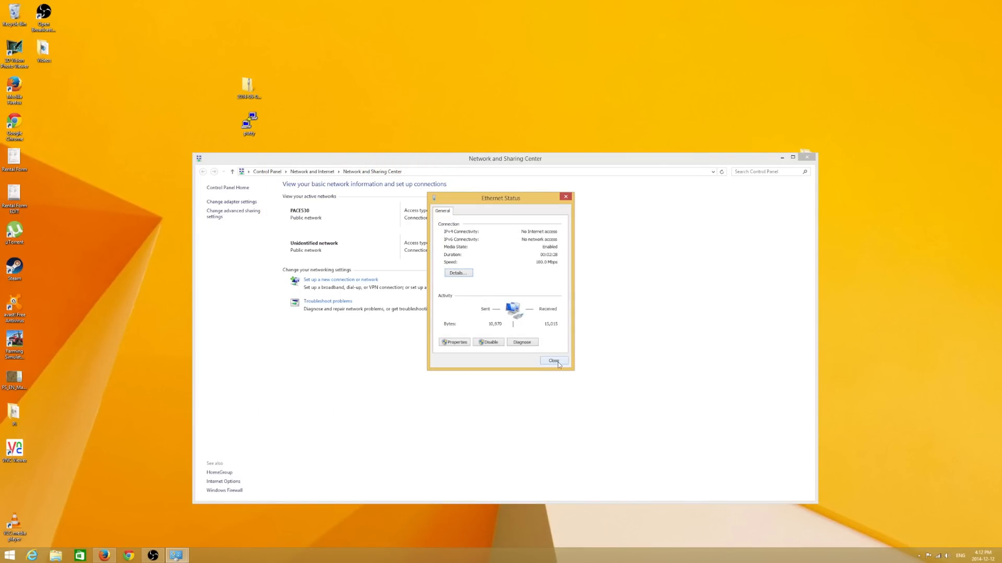
Step: Delete the ip=169.254.3.14 entry from cmdline.txt in Notepad and close the file
left_click(553, 361)
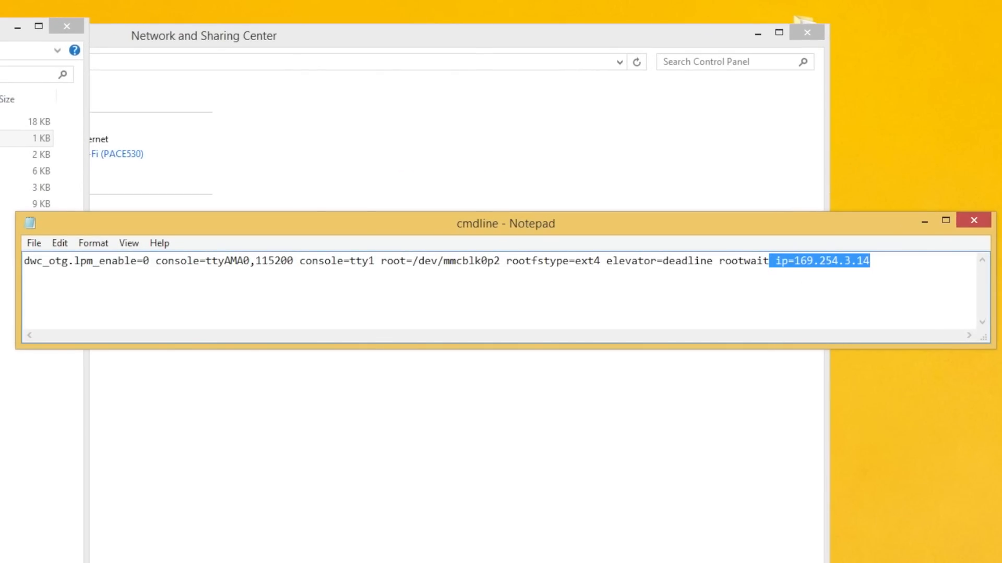
key("Delete")
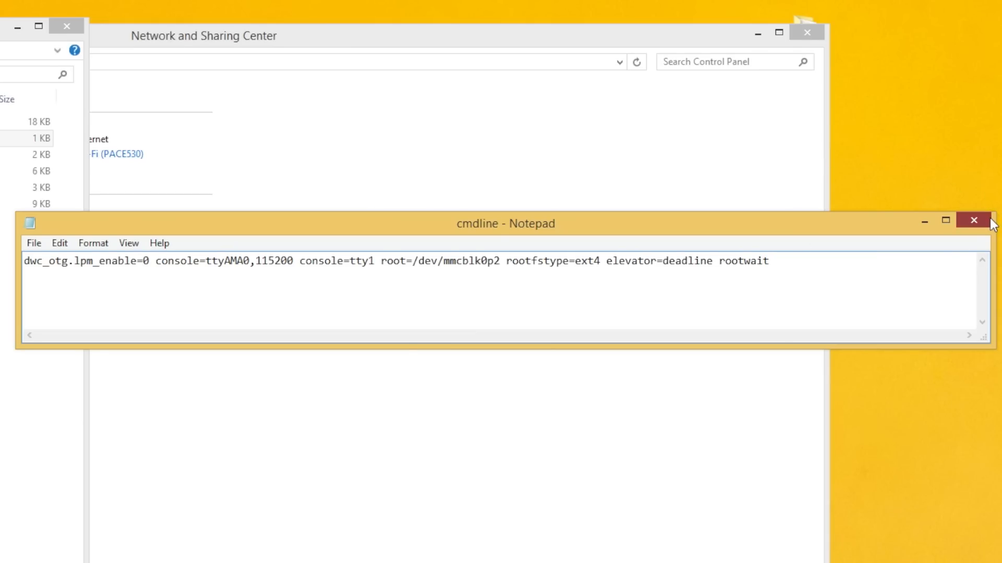
left_click(973, 221)
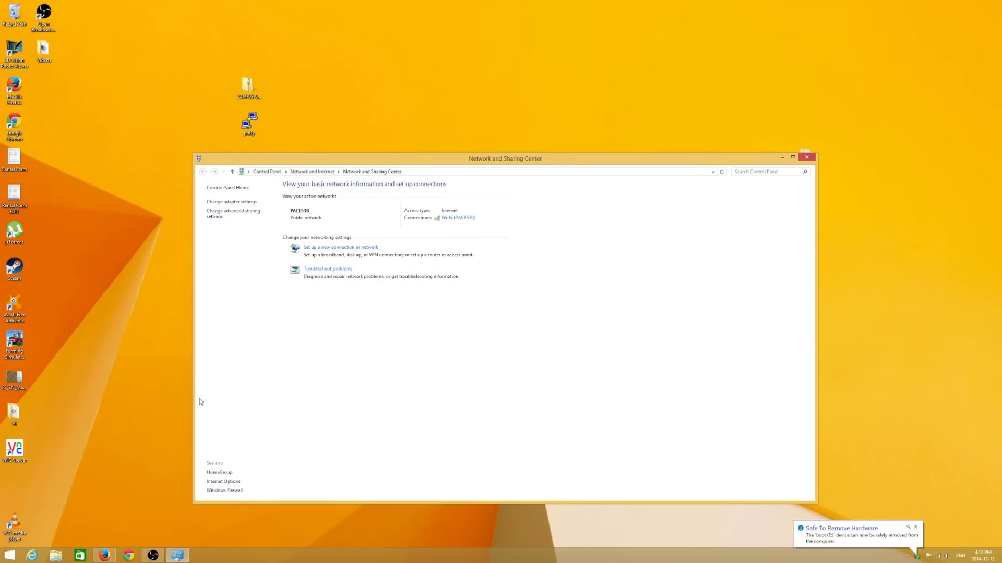
mouse_move(616, 520)
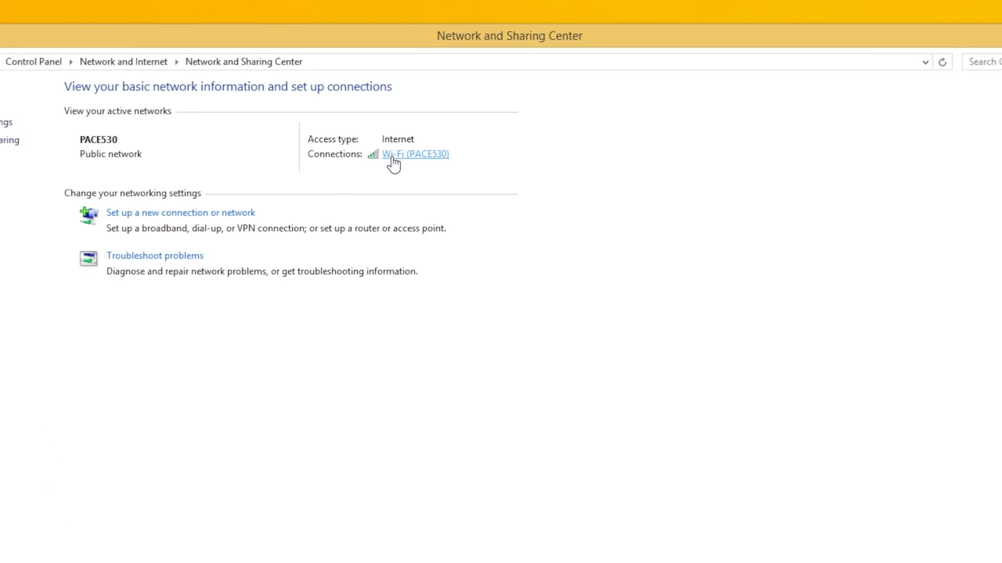
Step: Enable 'Allow other network users to connect' on the Wi-Fi (PACE530) connection's Sharing settings and confirm
left_click(415, 154)
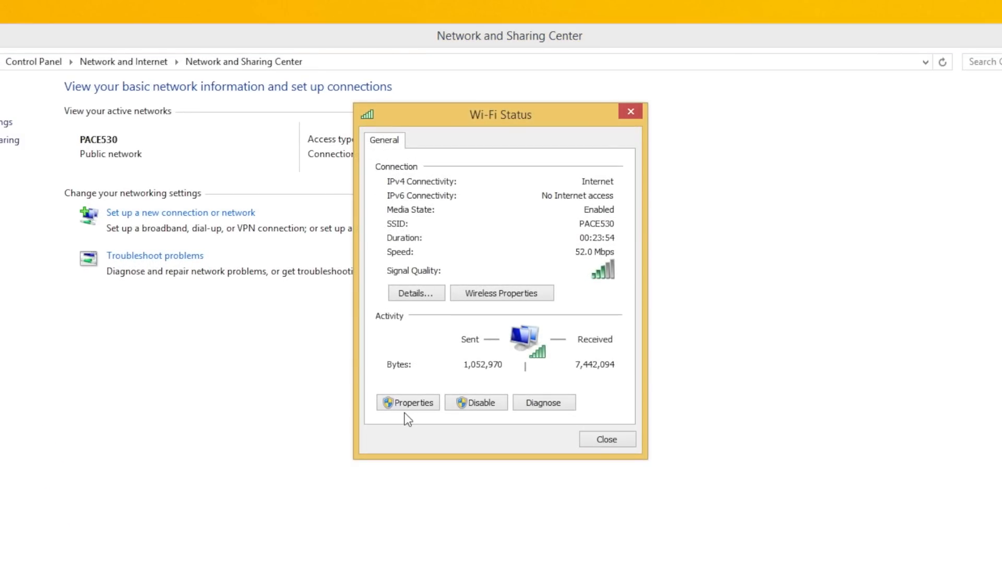
left_click(407, 402)
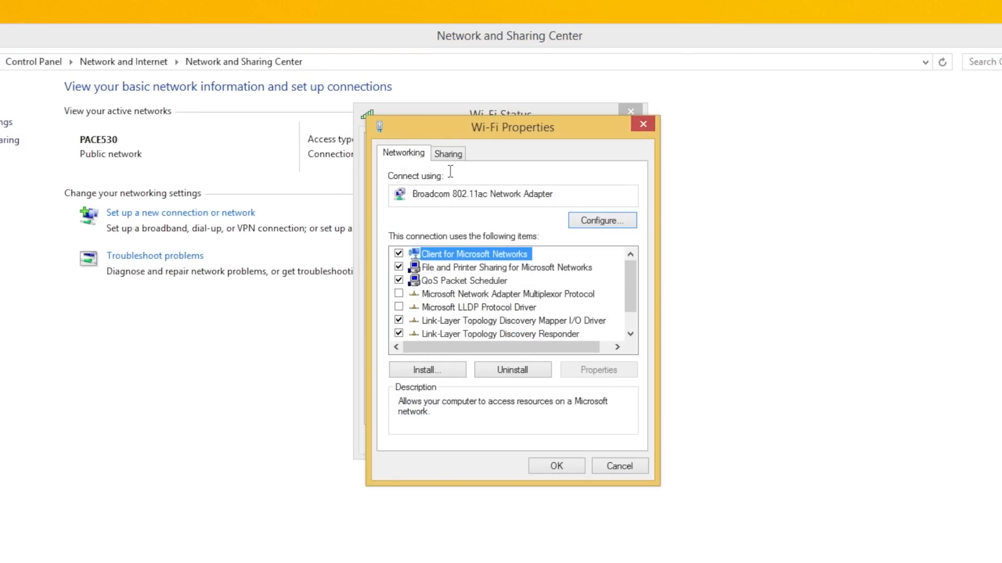
left_click(448, 153)
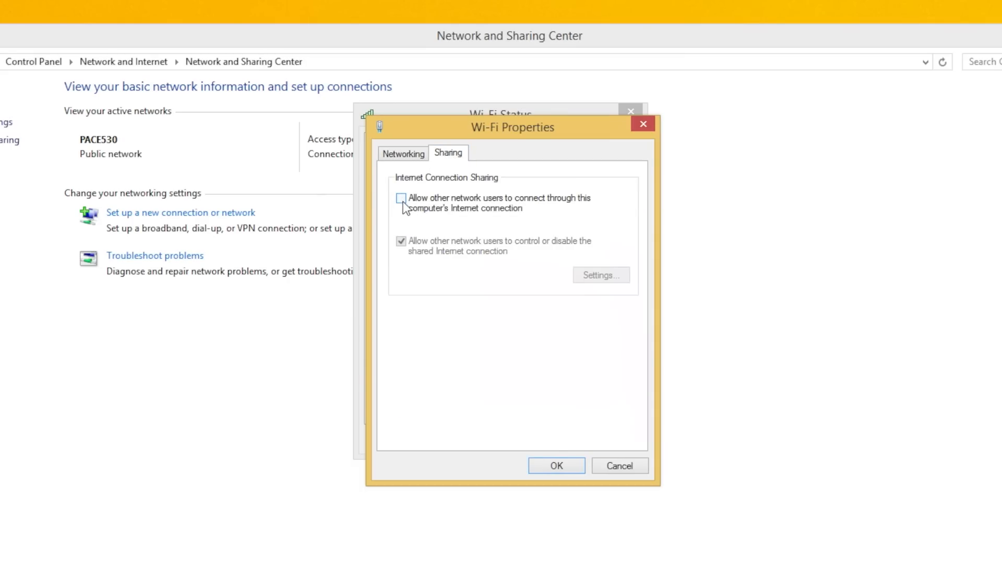
left_click(401, 199)
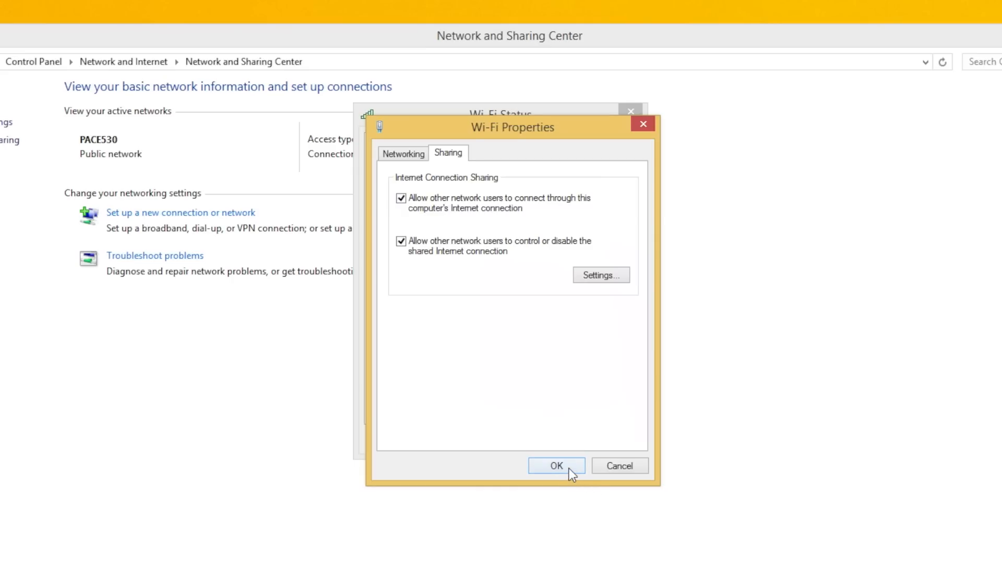
left_click(555, 465)
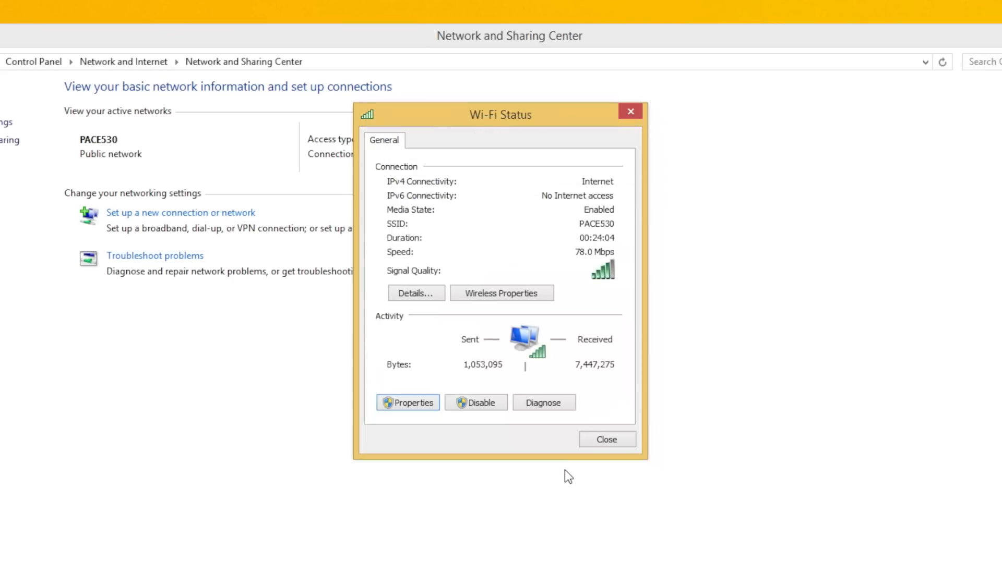
mouse_move(605, 439)
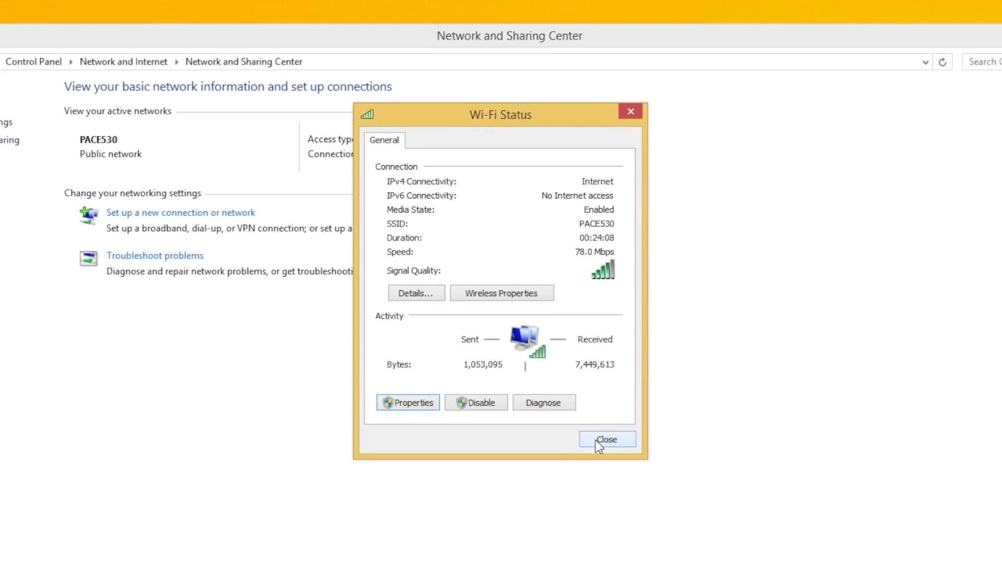
left_click(606, 439)
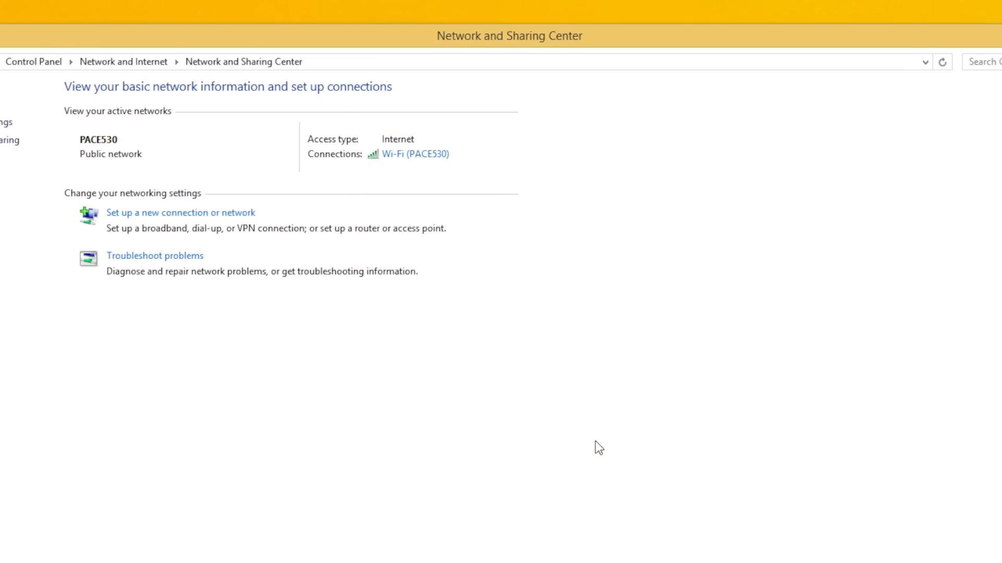
Step: Ping raspberrypi.mshome.net from Command Prompt, getting replies from 192.168.137.104
left_click(792, 158)
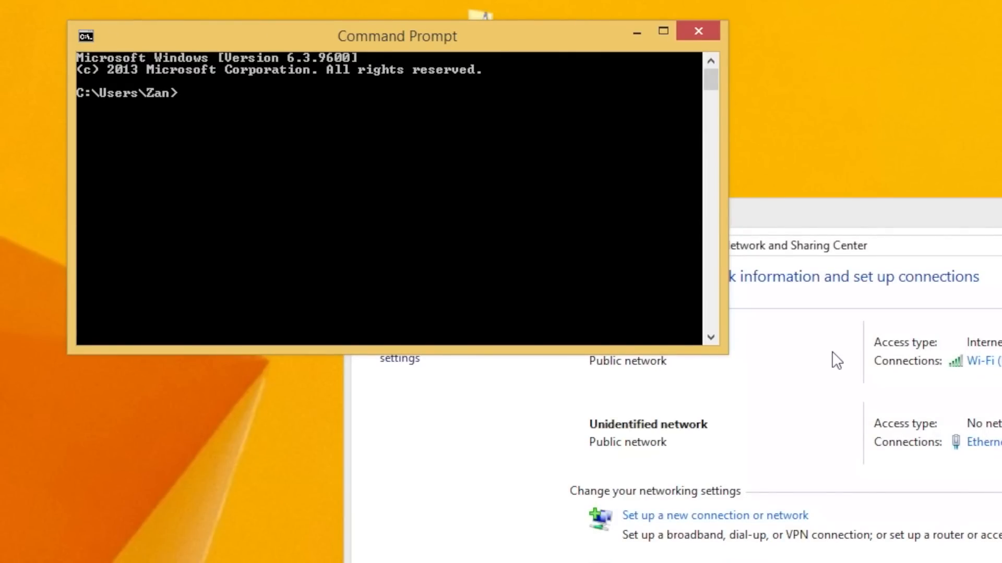
type("ping")
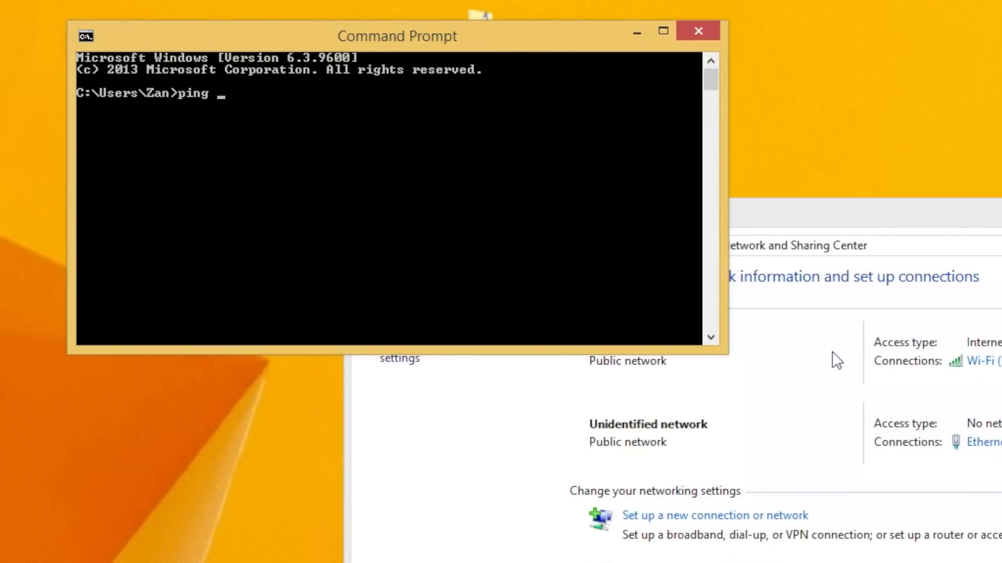
type("raspberr")
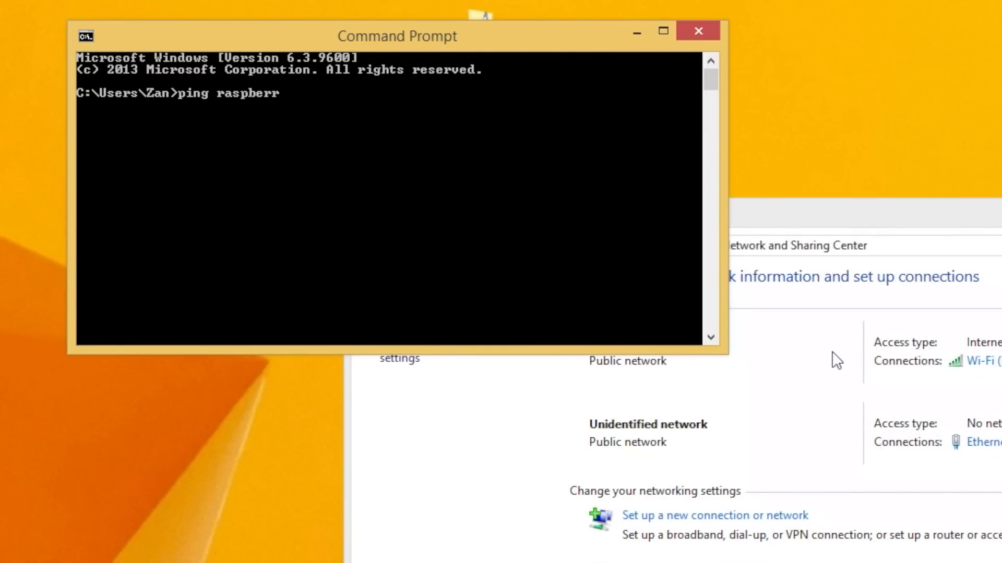
type("ypi")
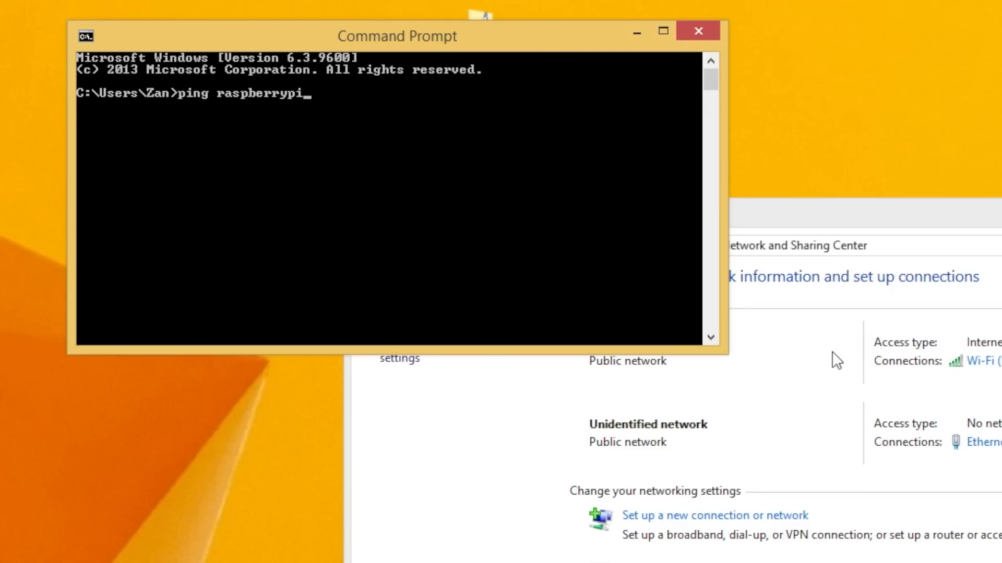
type(".mshome.n")
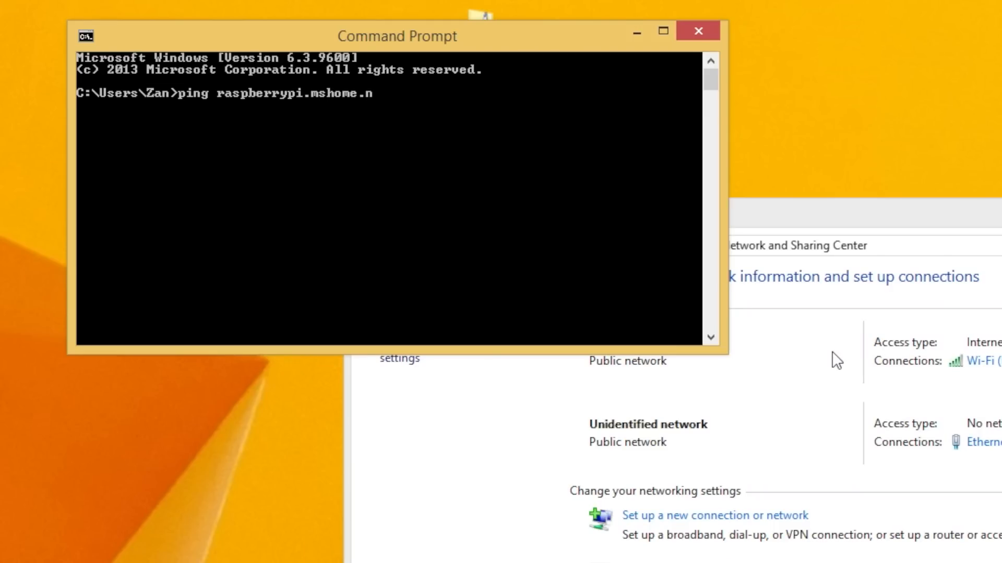
type("et")
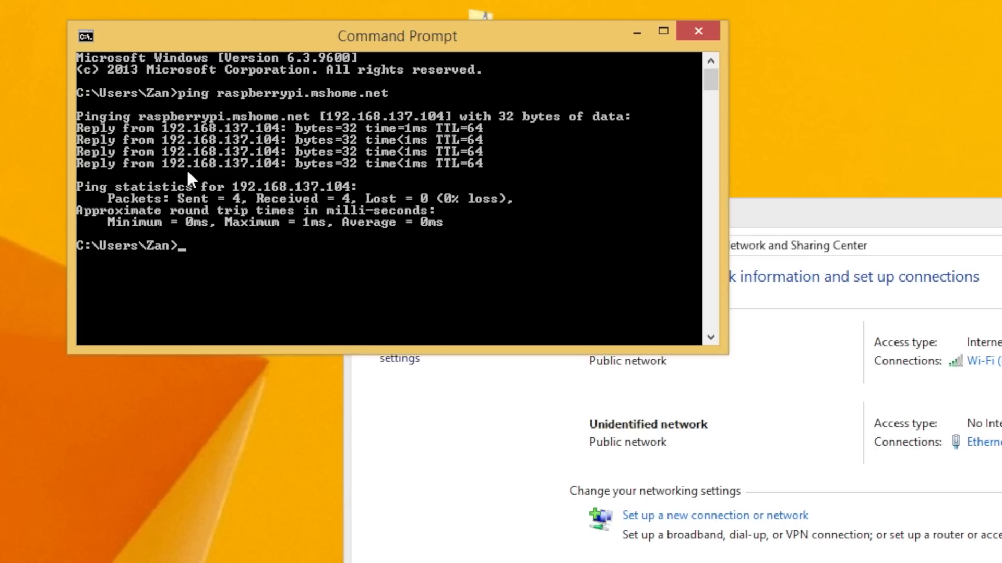
mouse_move(238, 180)
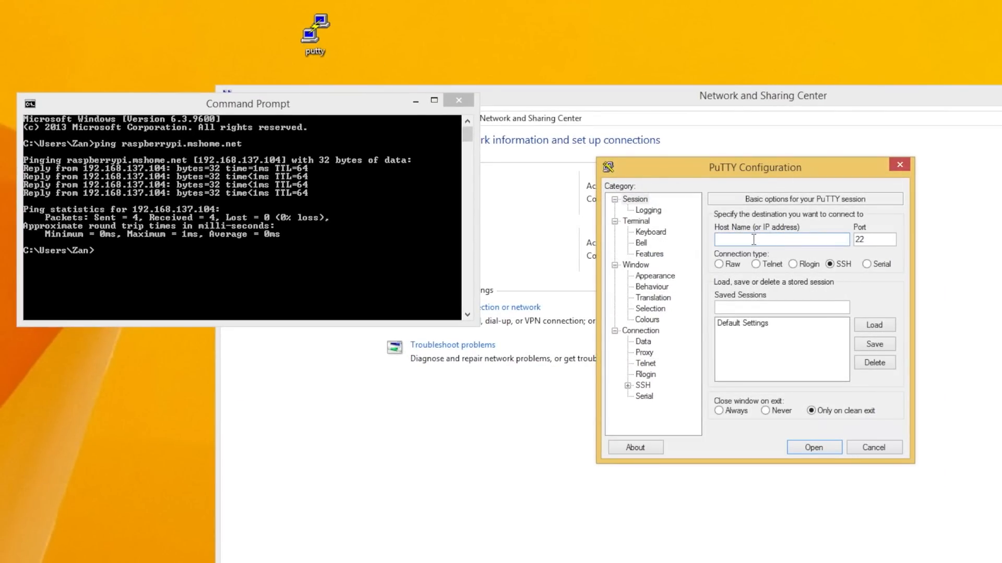
Step: Open an SSH session to 192.168.137.104, accept the host key and log in as pi
type("192.168.137.104")
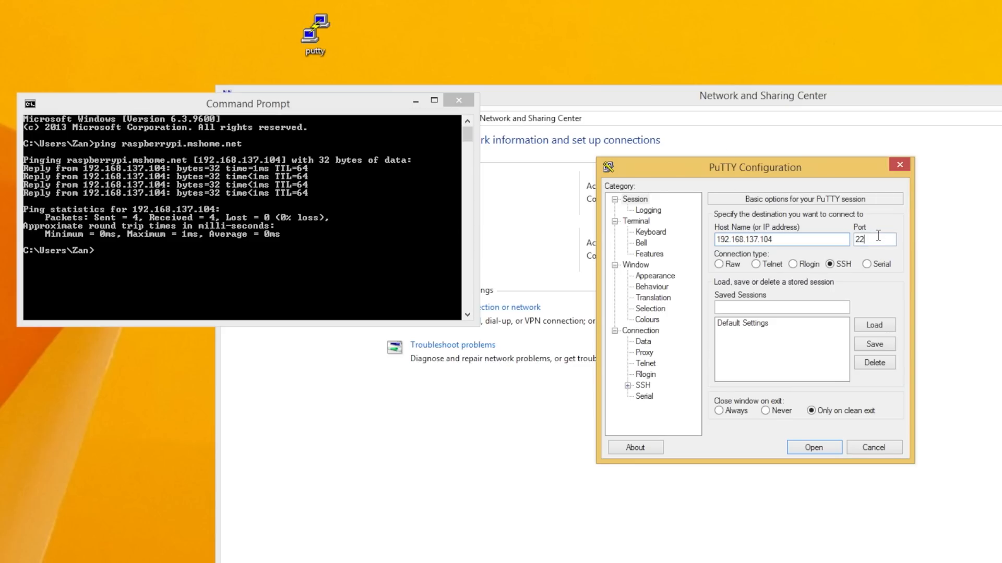
left_click(813, 446)
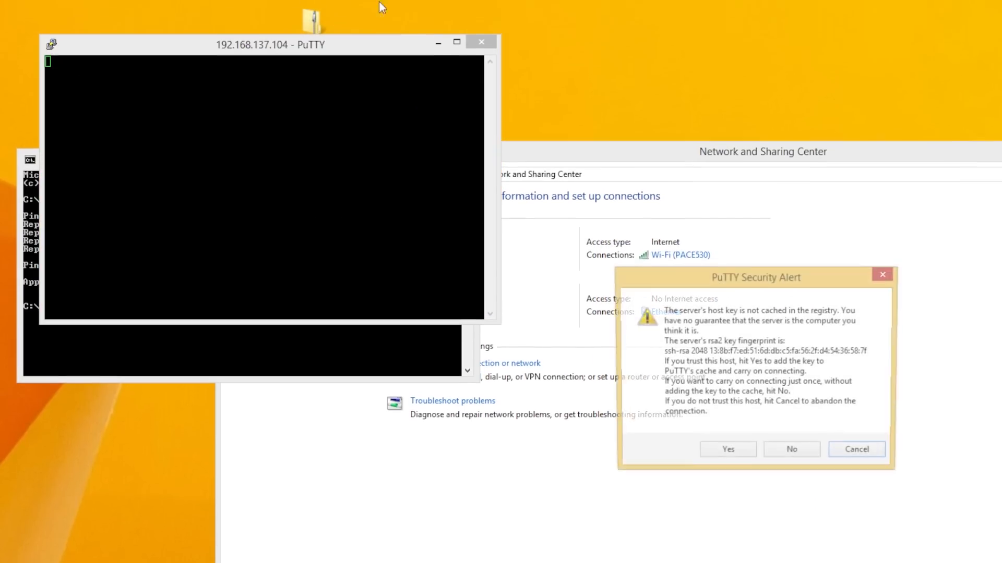
left_click(727, 449)
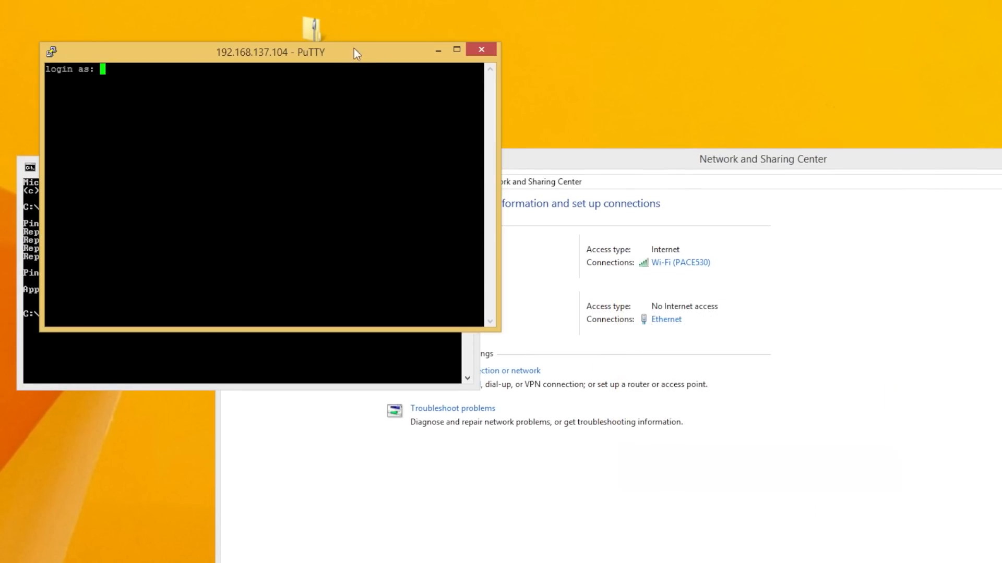
type("pi")
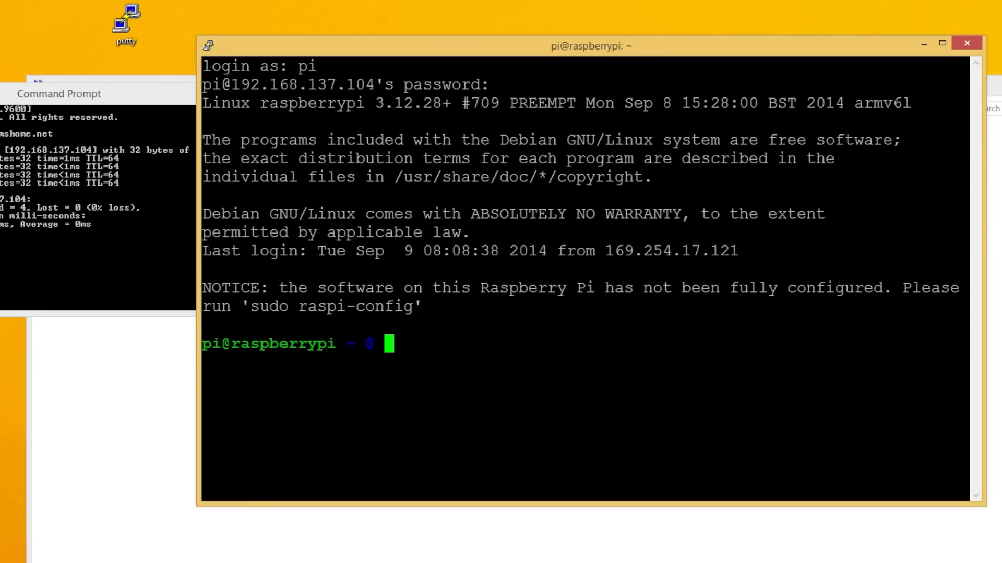
Step: Run sudo raspi-config and choose Expand Filesystem
type("sudo ras")
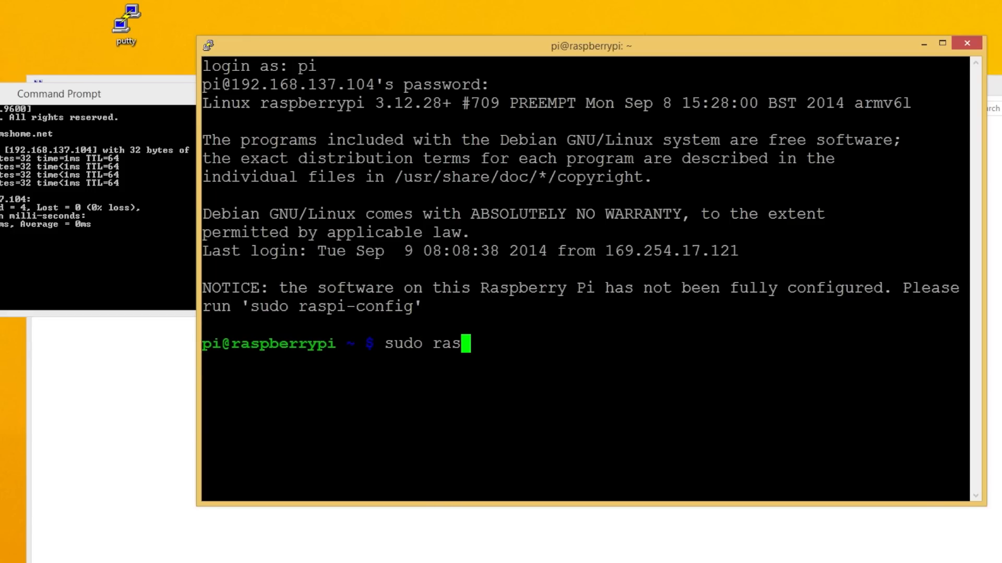
type("pi-conf")
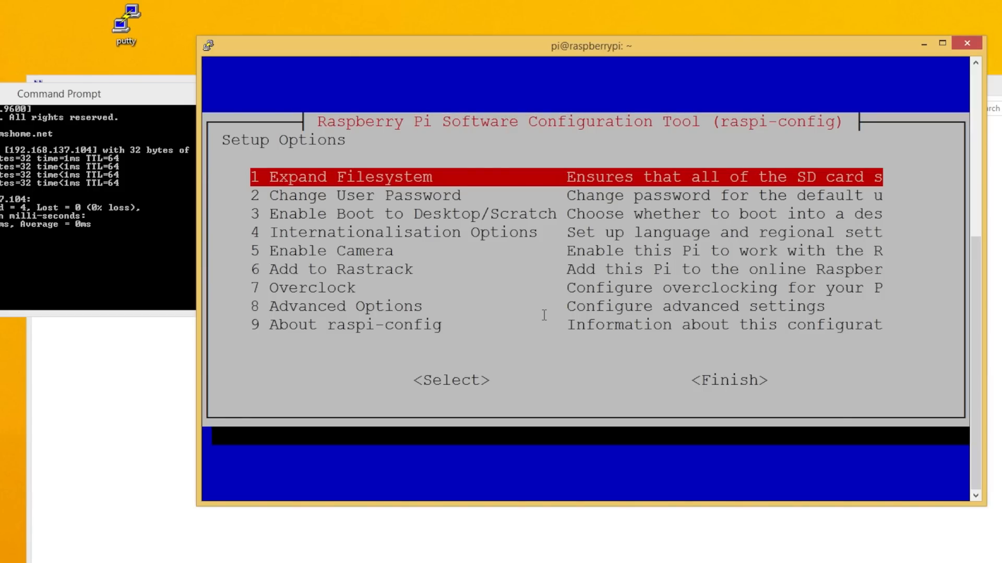
left_click(448, 379)
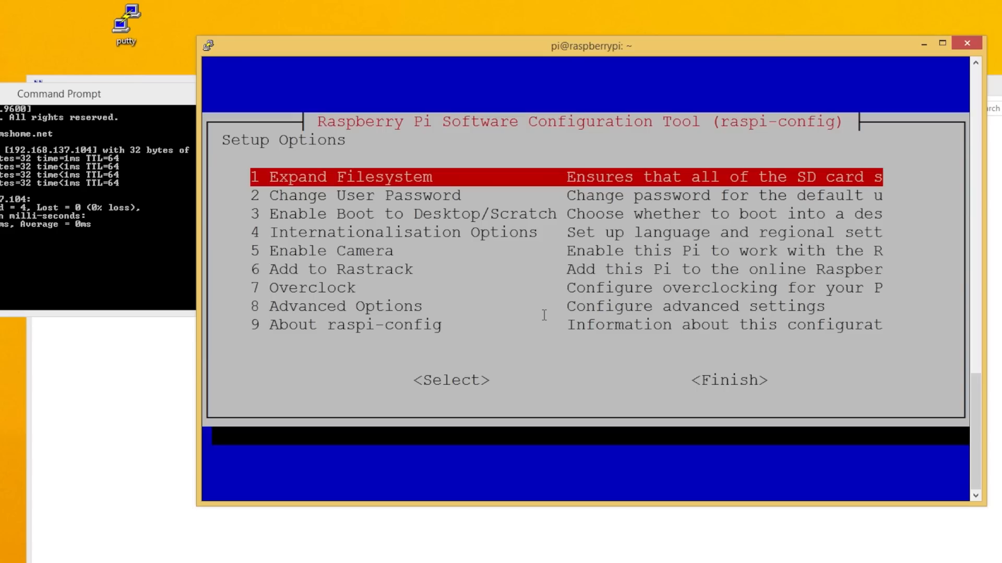
Step: Finish raspi-config, reboot the Pi now and dismiss the closed-connection error
key("Down")
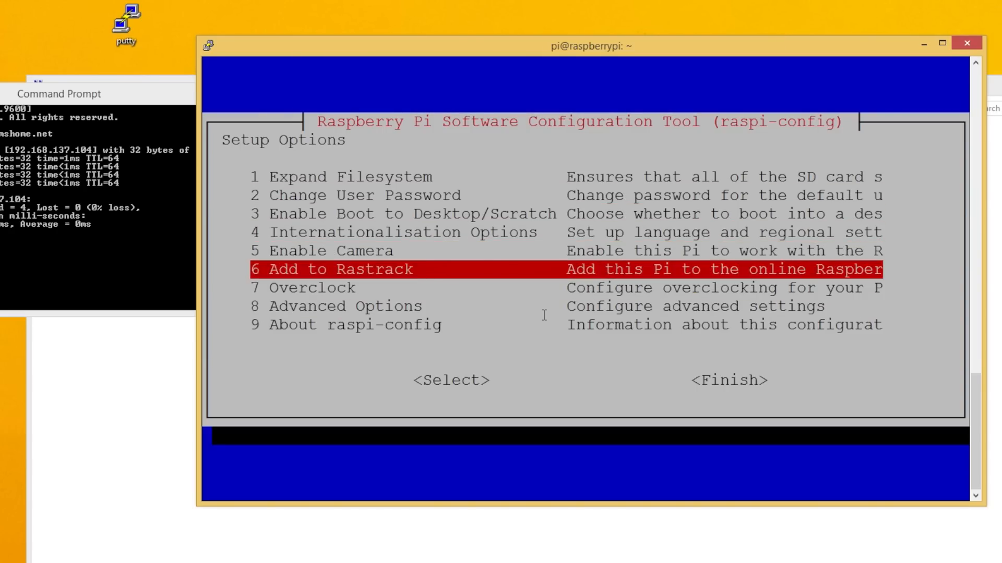
key("Down")
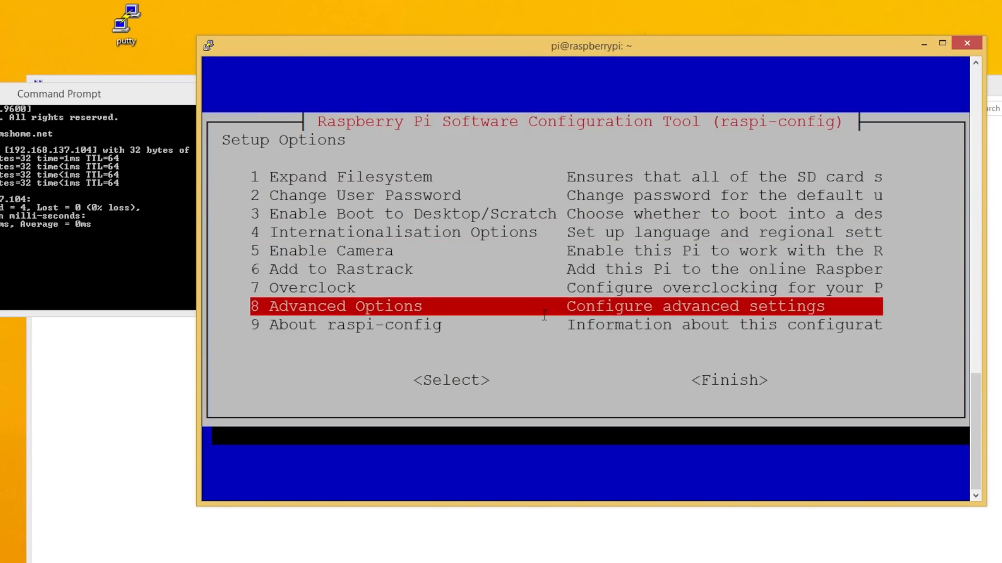
key("Down")
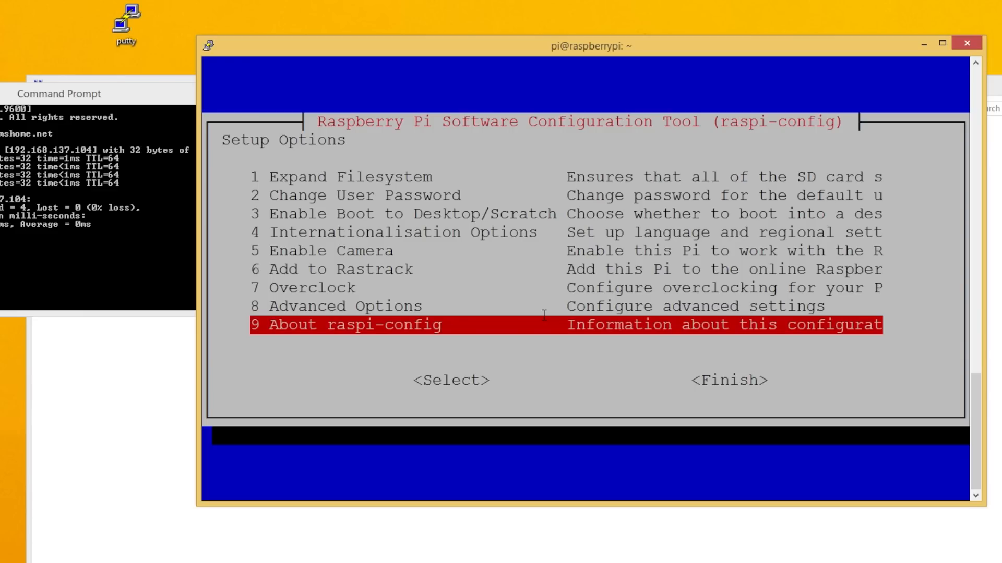
key("Tab")
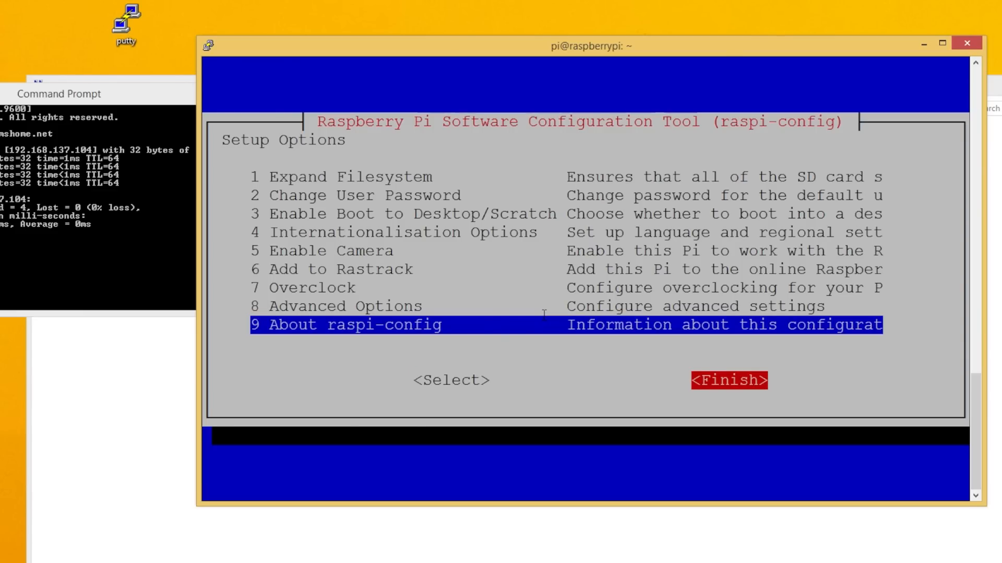
left_click(727, 380)
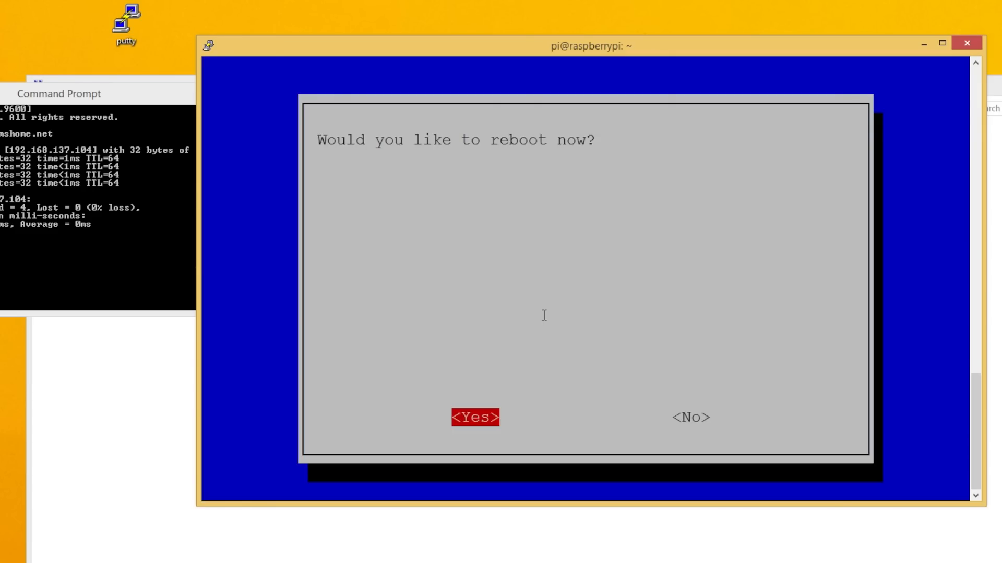
left_click(475, 418)
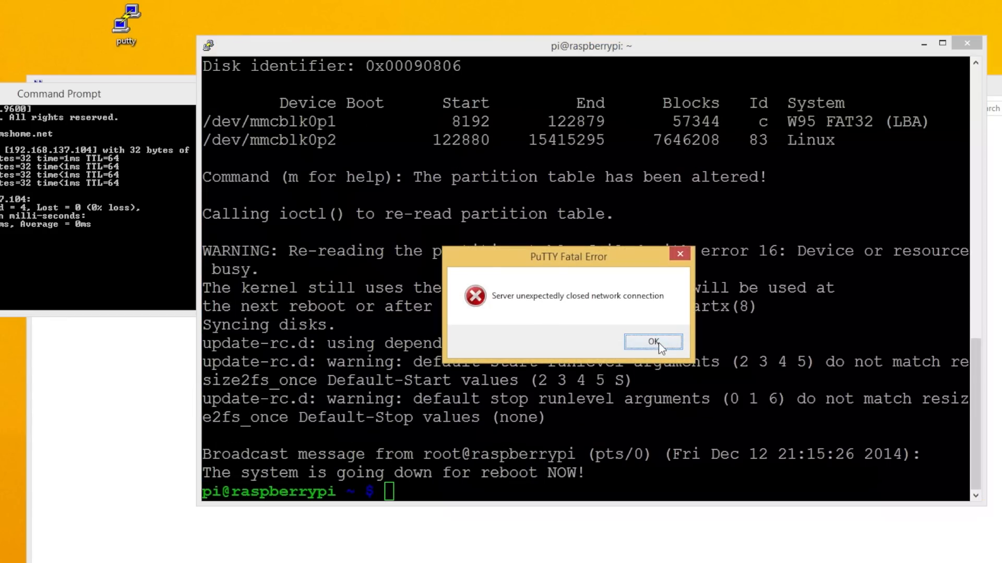
left_click(653, 343)
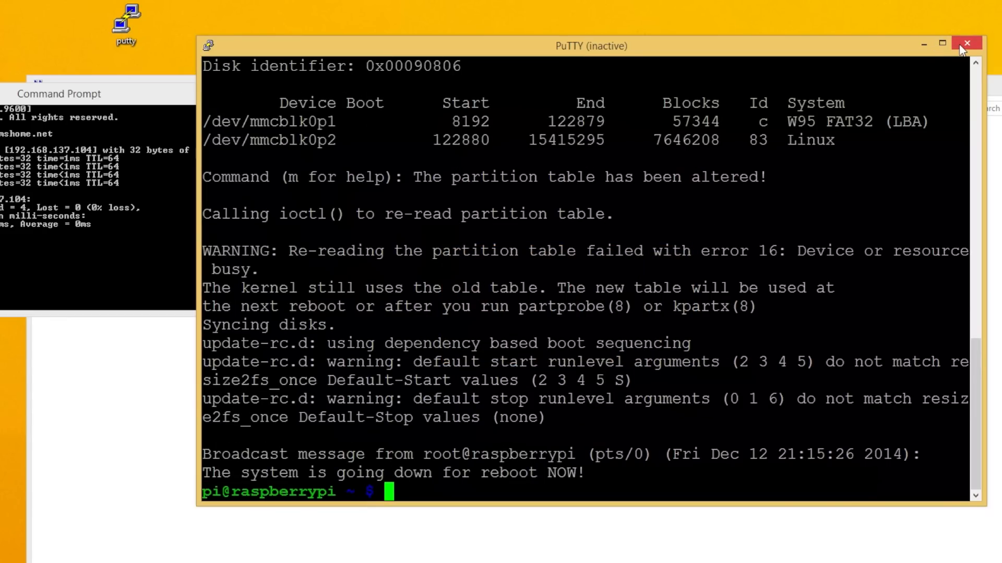
Step: Relaunch PuTTY, reconnect to 192.168.137.104 and log in as pi
left_click(966, 43)
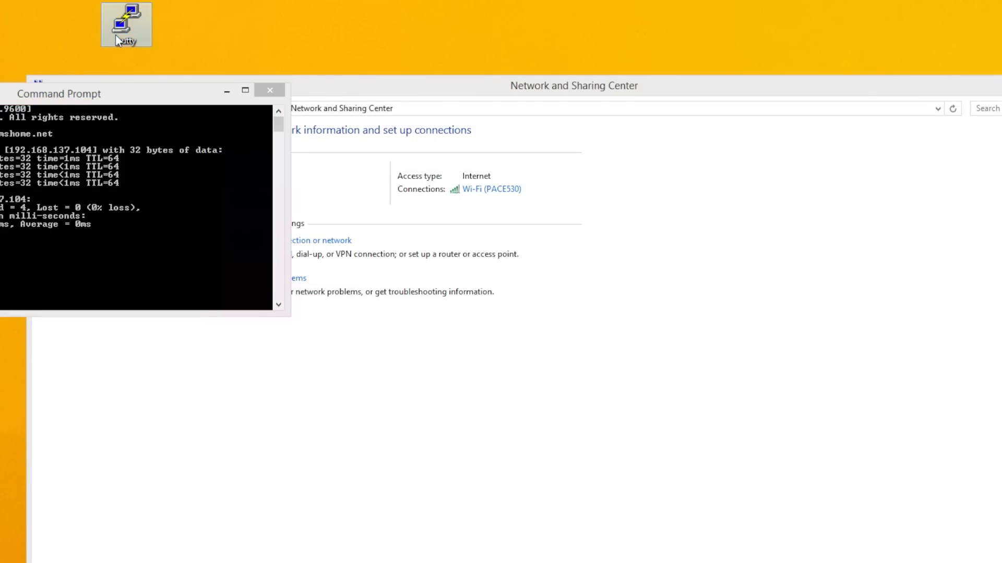
double_click(126, 24)
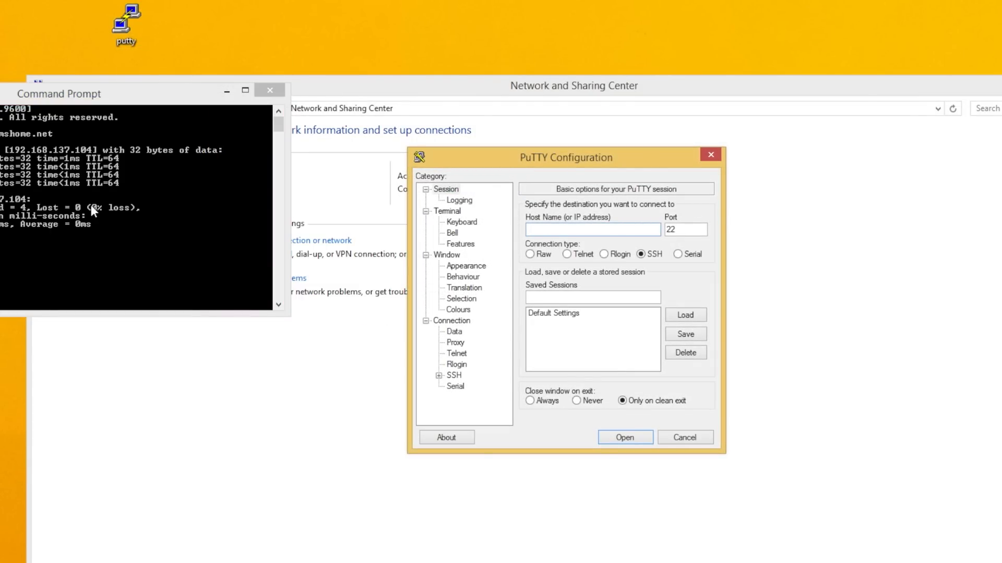
type("192.168.137.104")
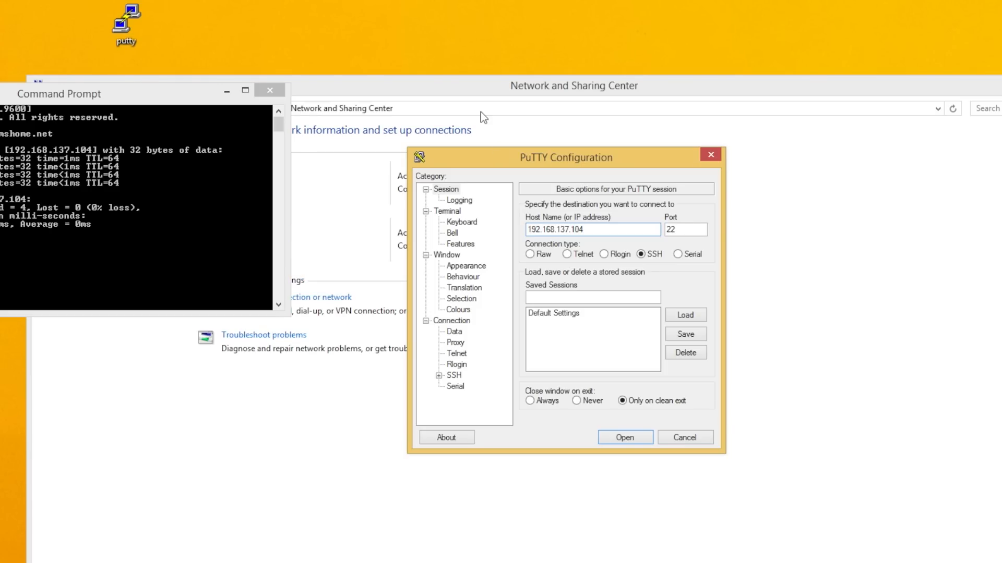
mouse_move(488, 112)
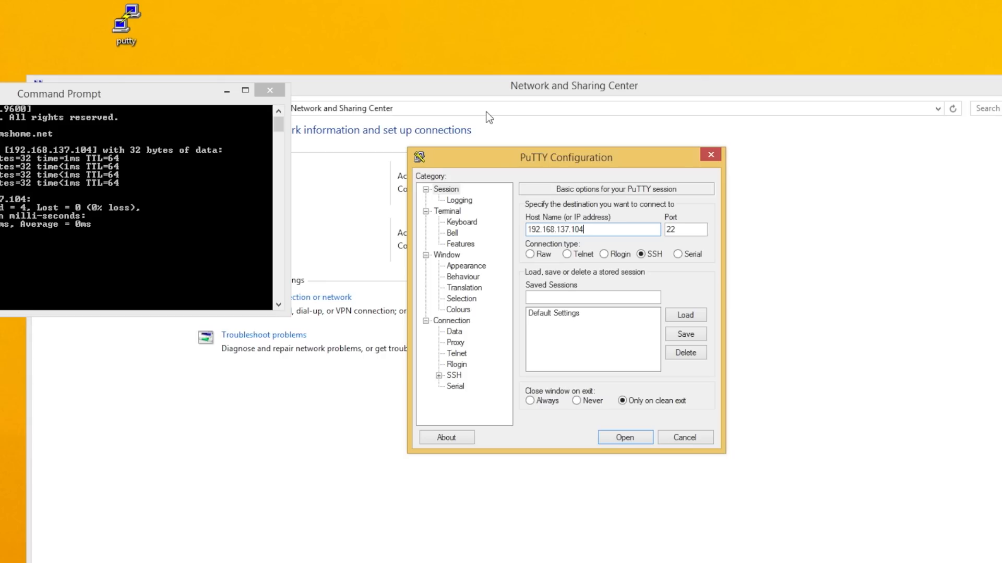
left_click(624, 437)
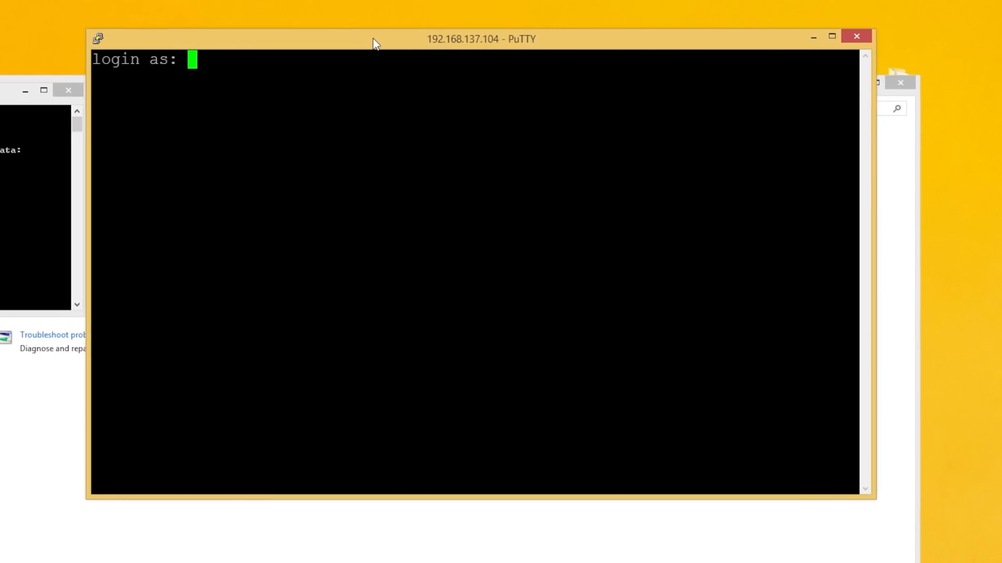
type("pi")
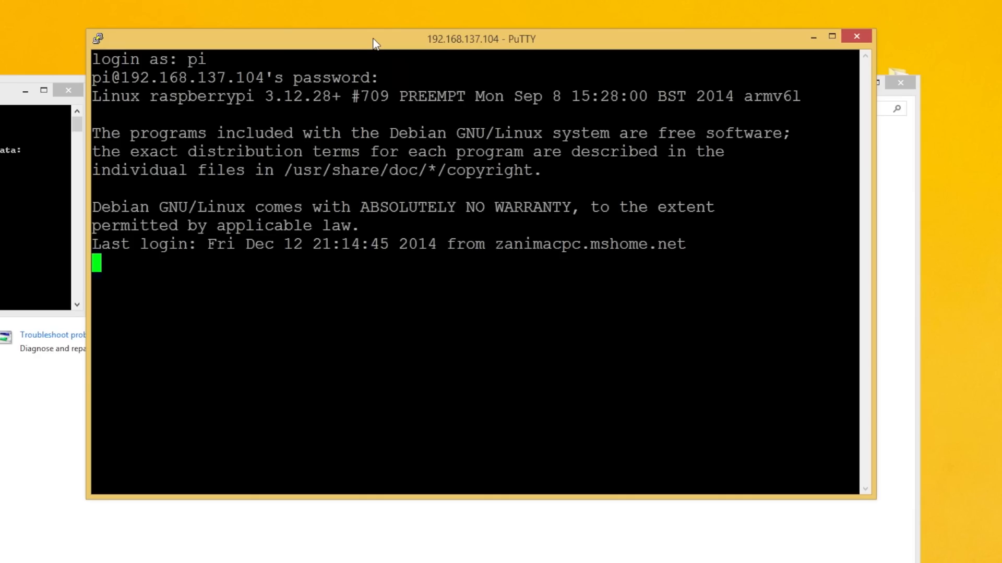
Step: Run sudo apt-get update on the Raspberry Pi
type("sudo")
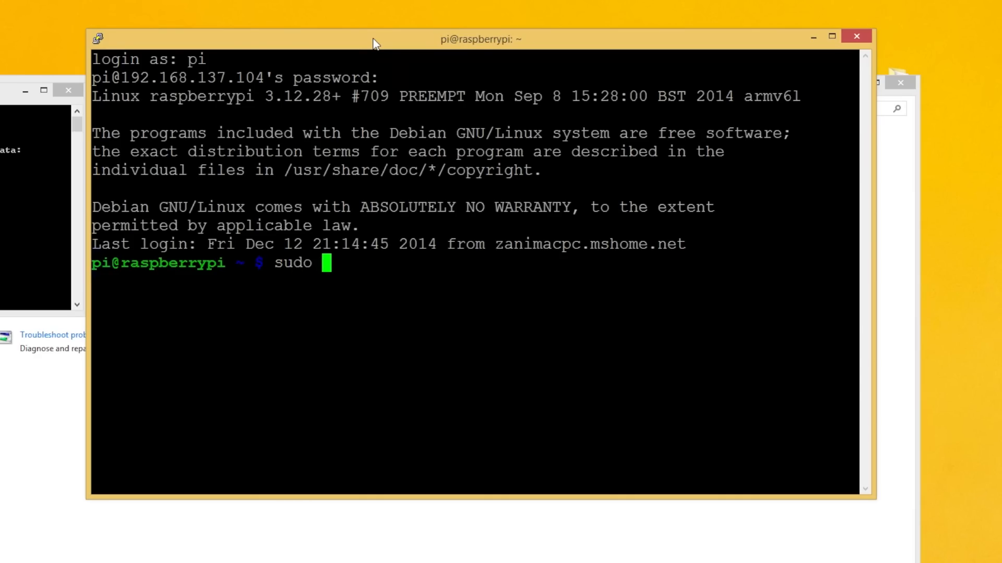
type("apt-get")
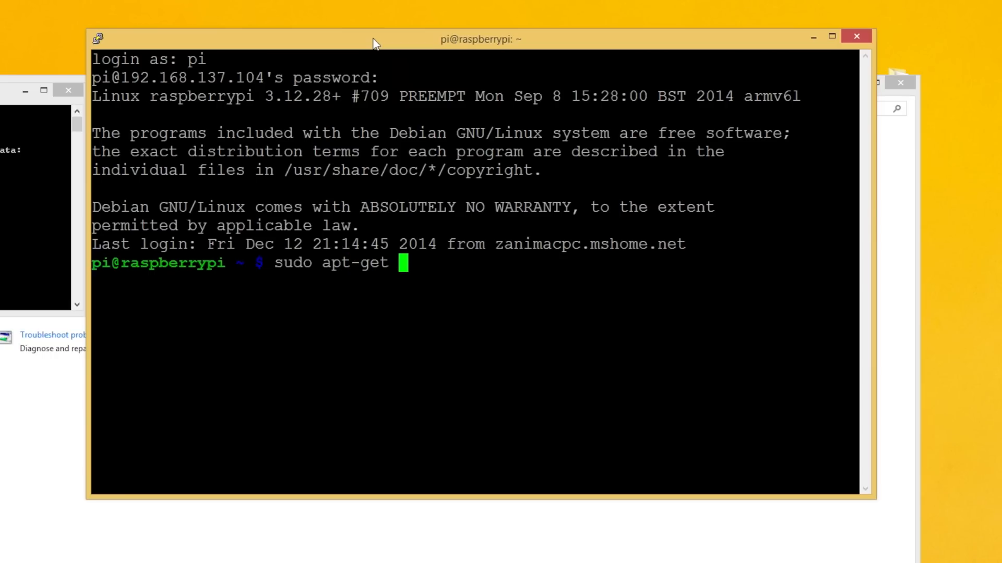
type("update")
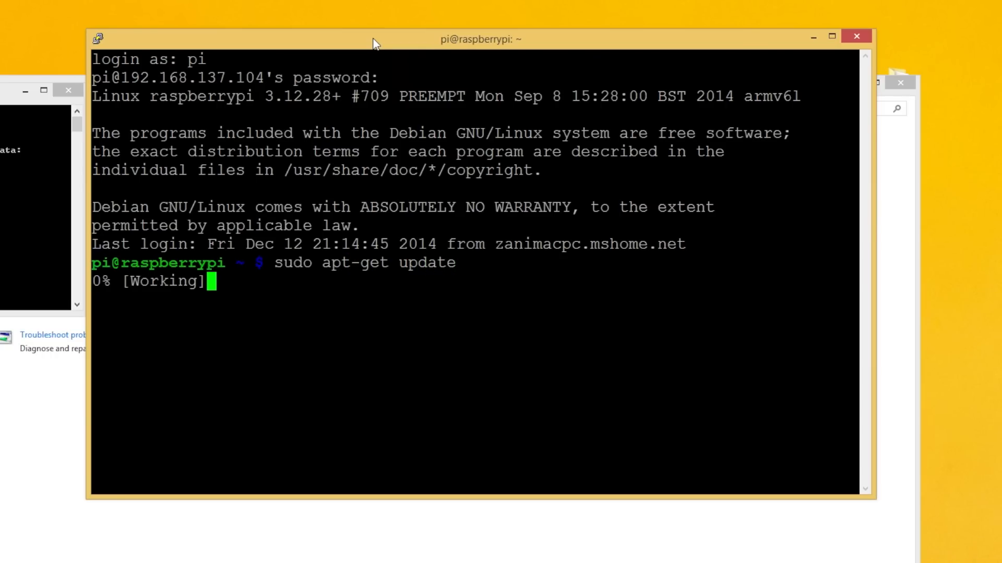